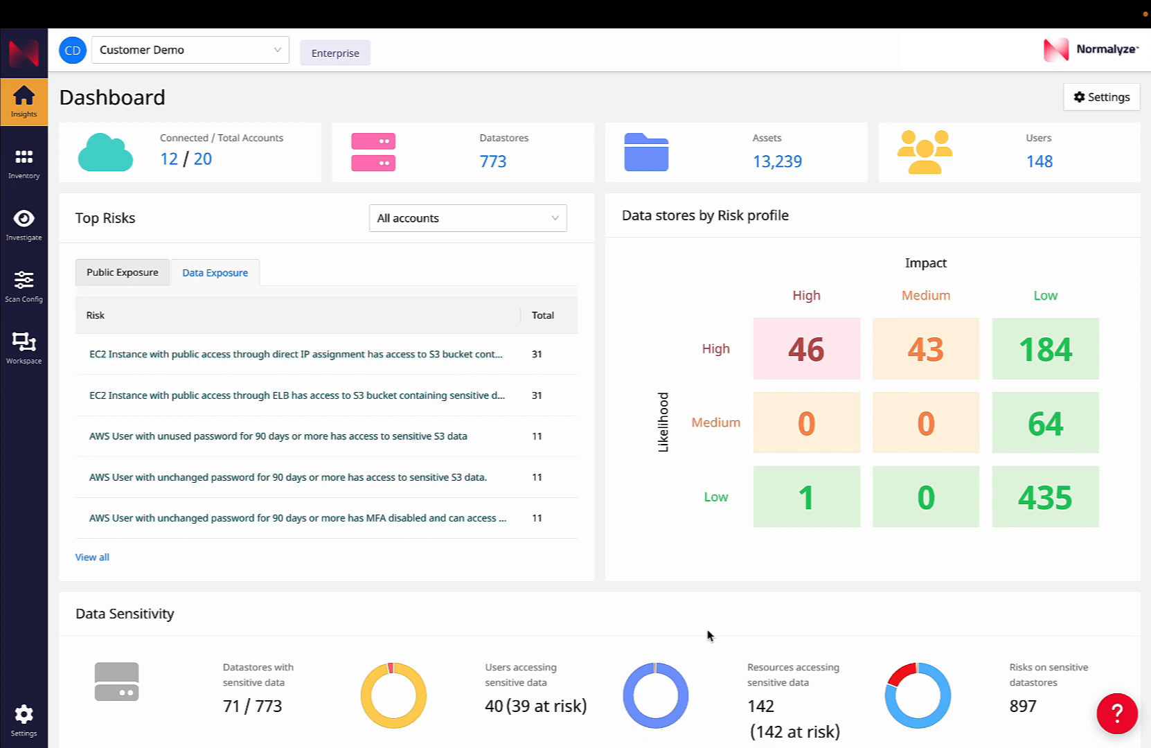
mouse_move(396, 328)
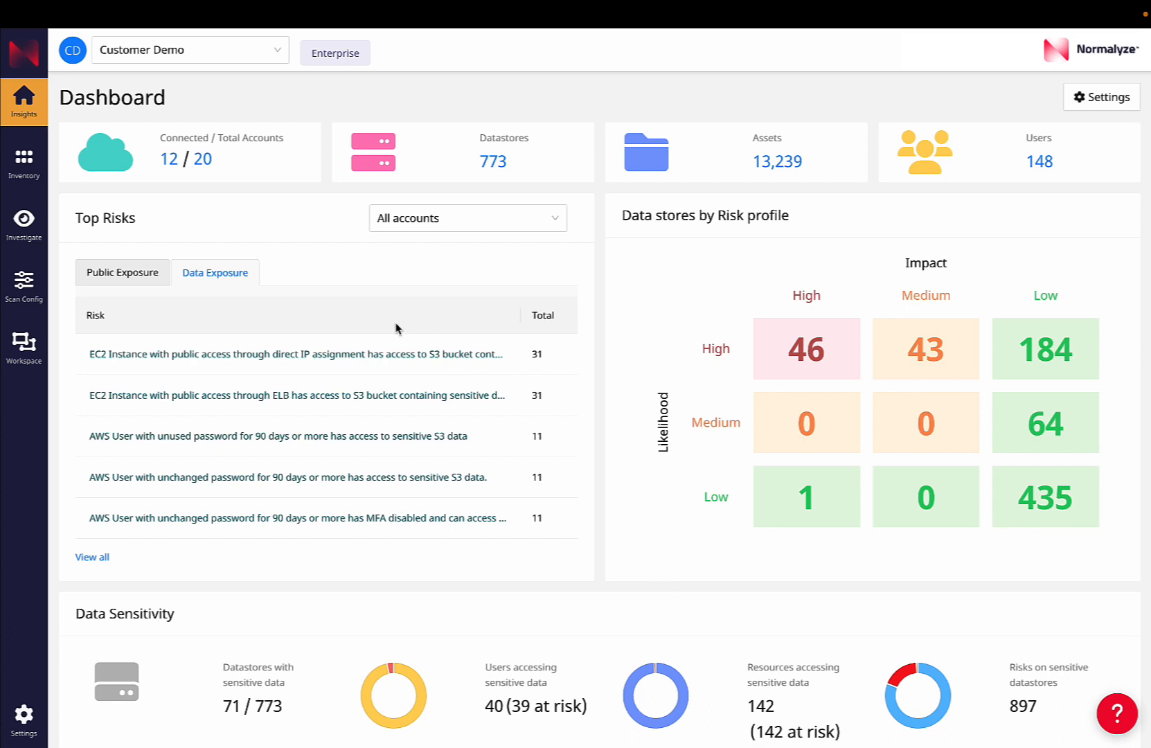
mouse_move(341, 322)
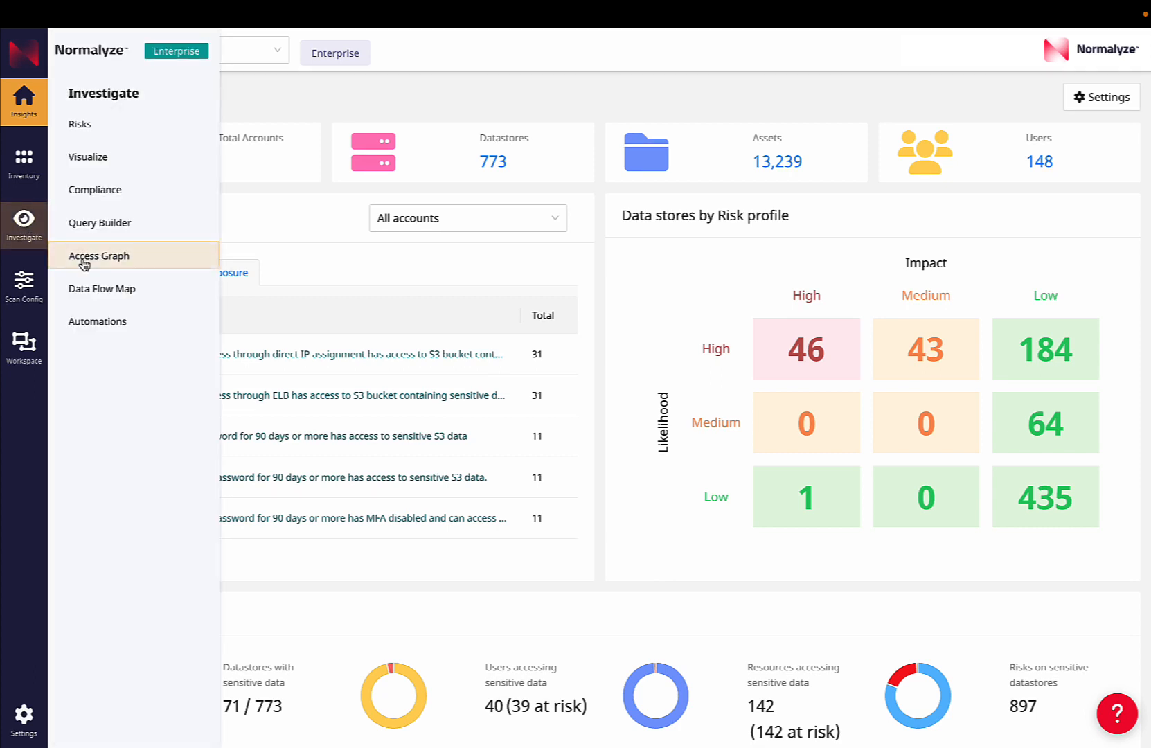
mouse_move(102, 288)
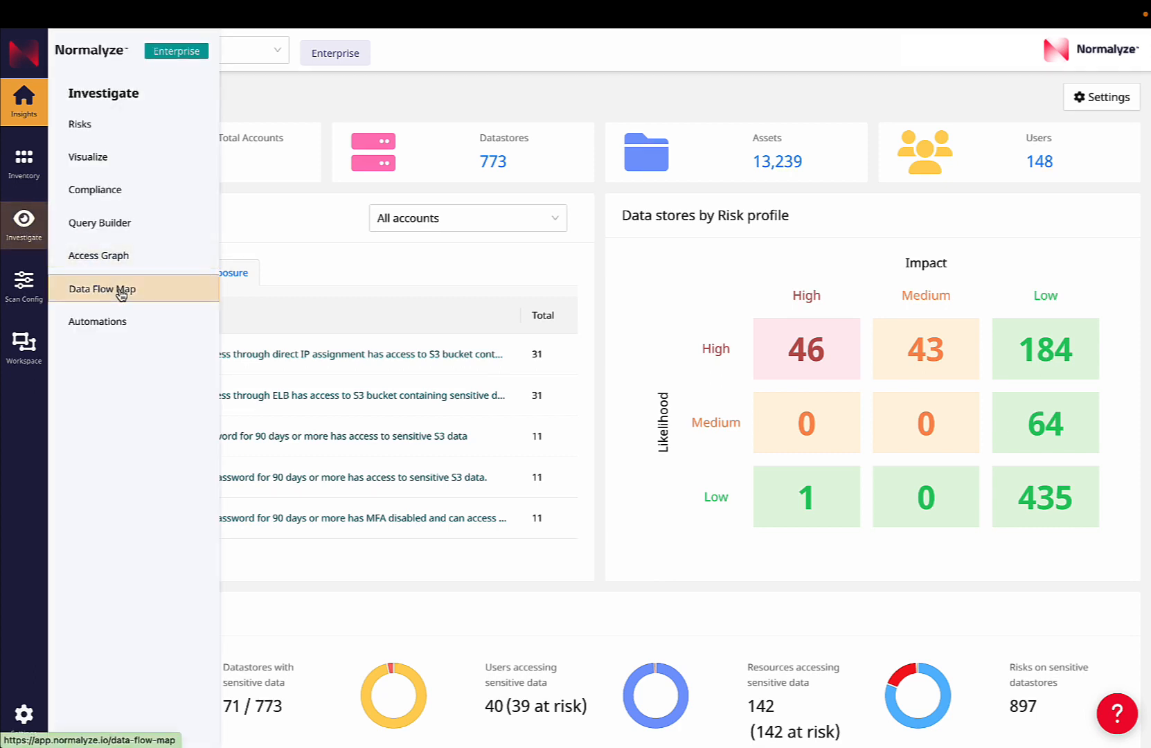
Show the Data Flow Map for the AWS test account across all sensitive data types
left_click(101, 288)
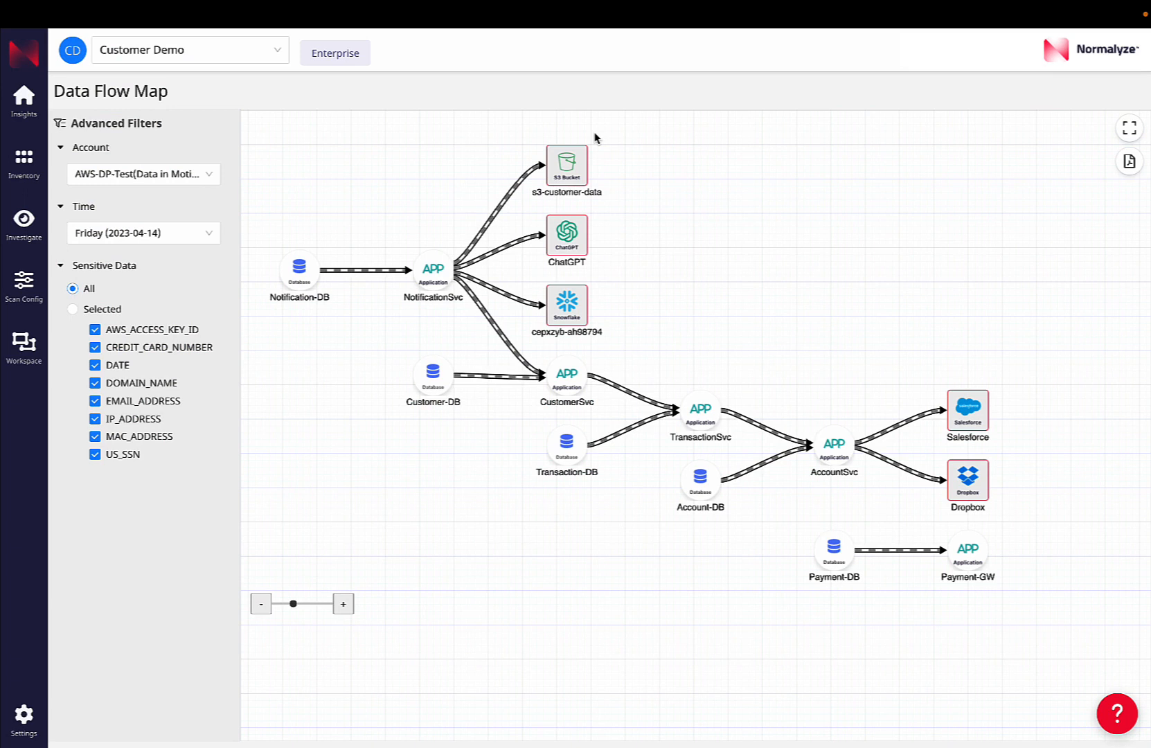
mouse_move(630, 301)
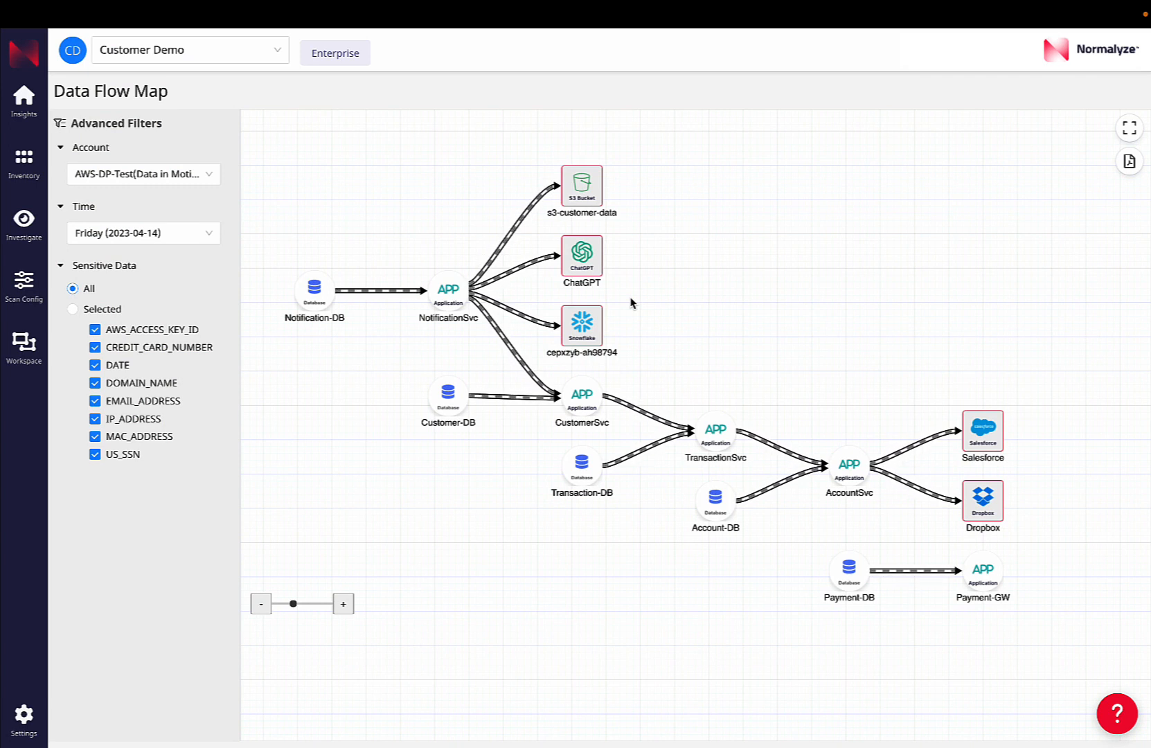
mouse_move(341, 320)
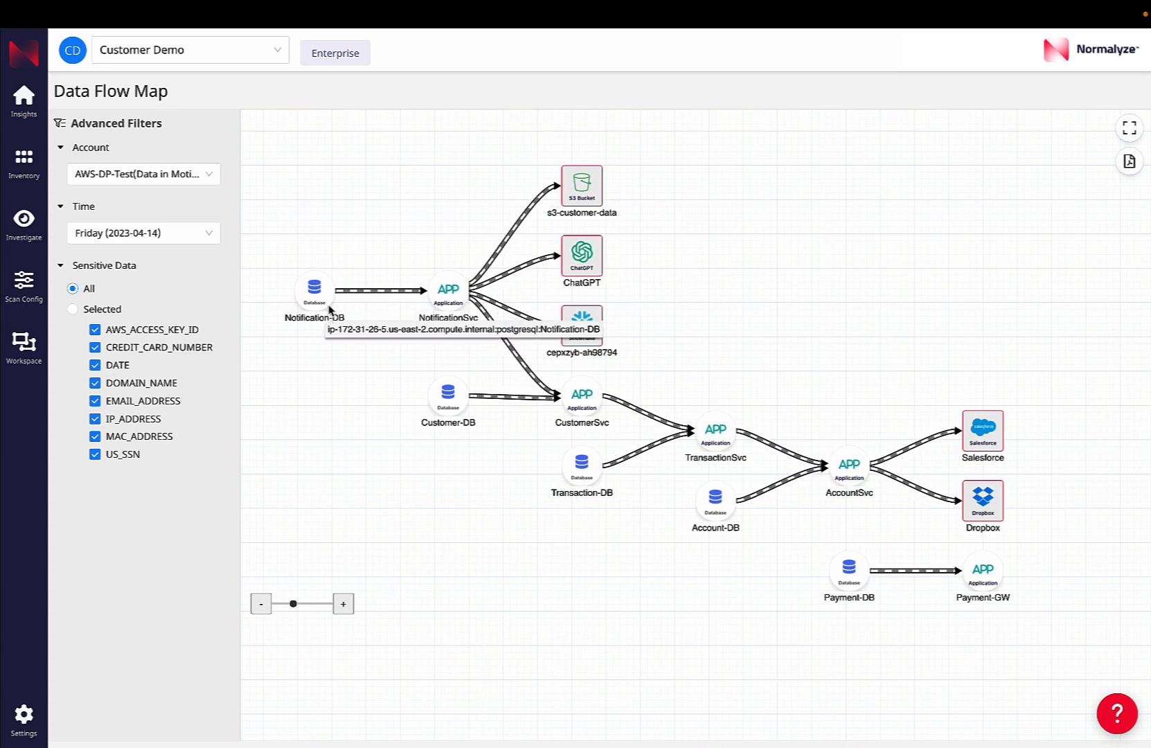
mouse_move(375, 299)
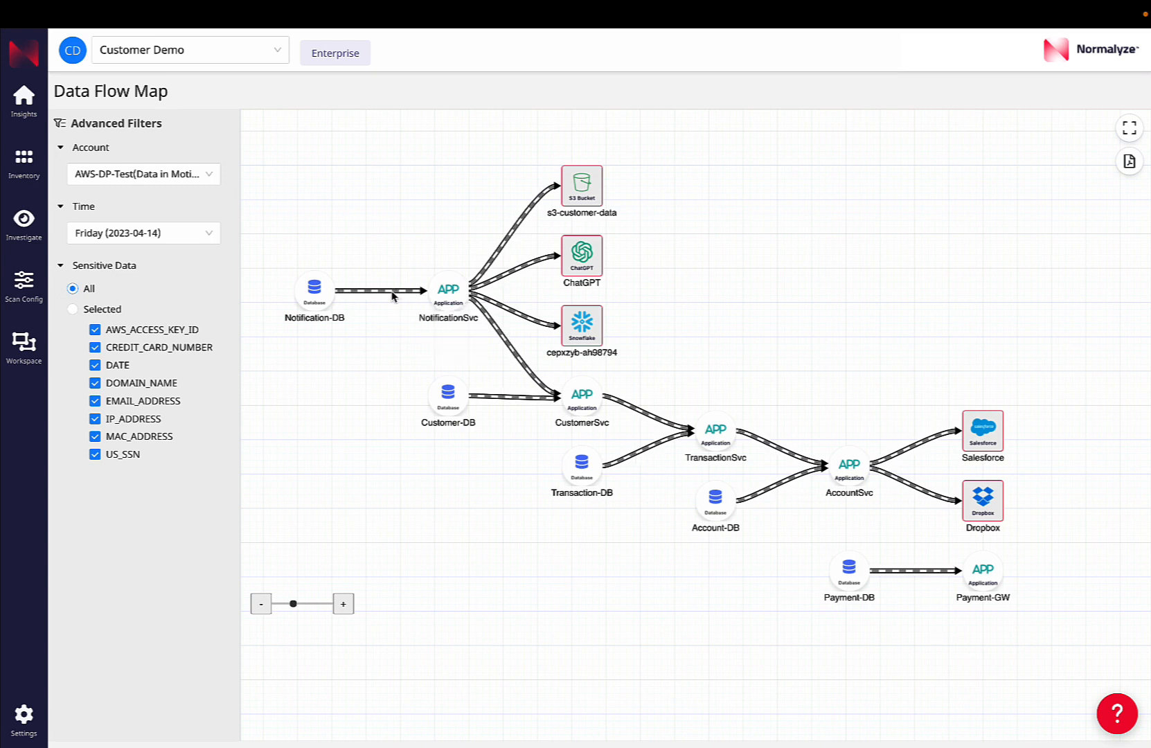
mouse_move(396, 298)
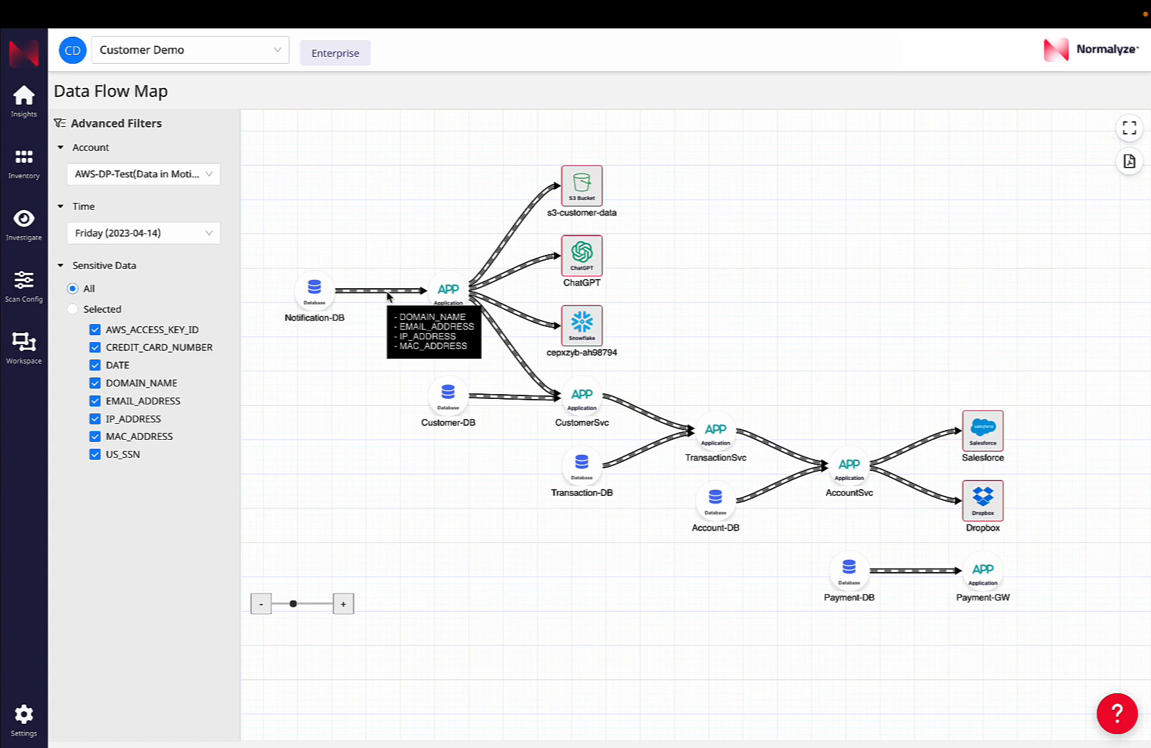
mouse_move(353, 339)
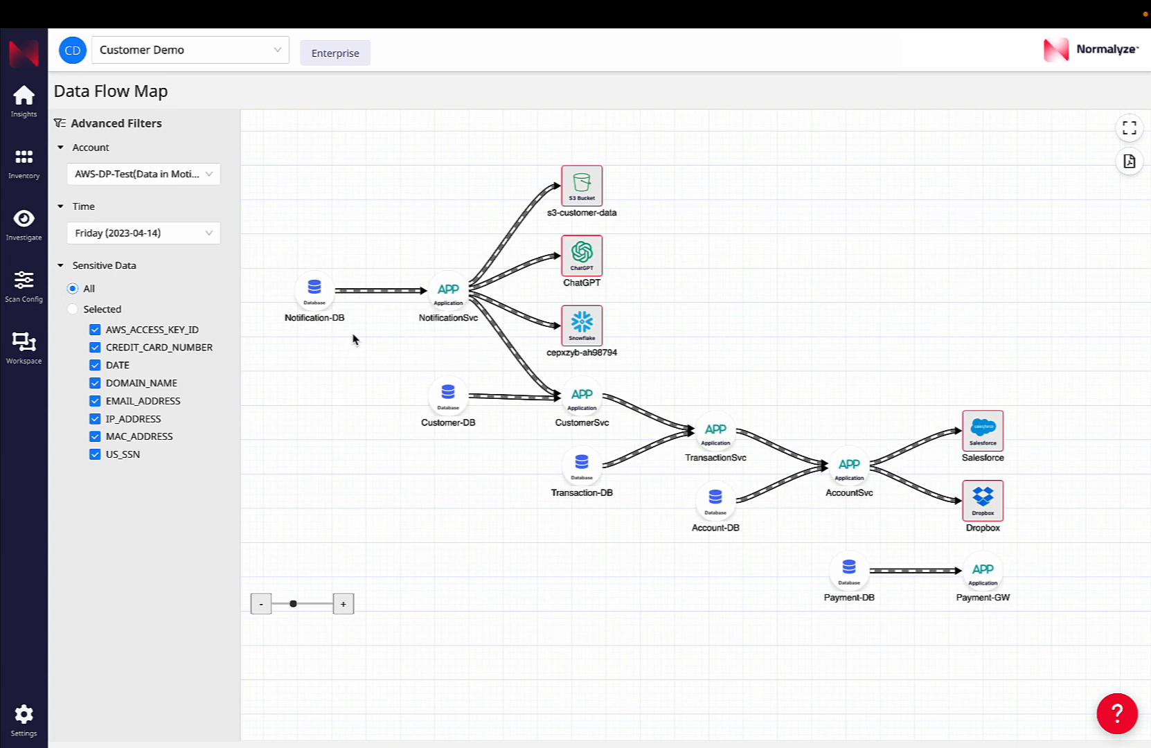
mouse_move(454, 300)
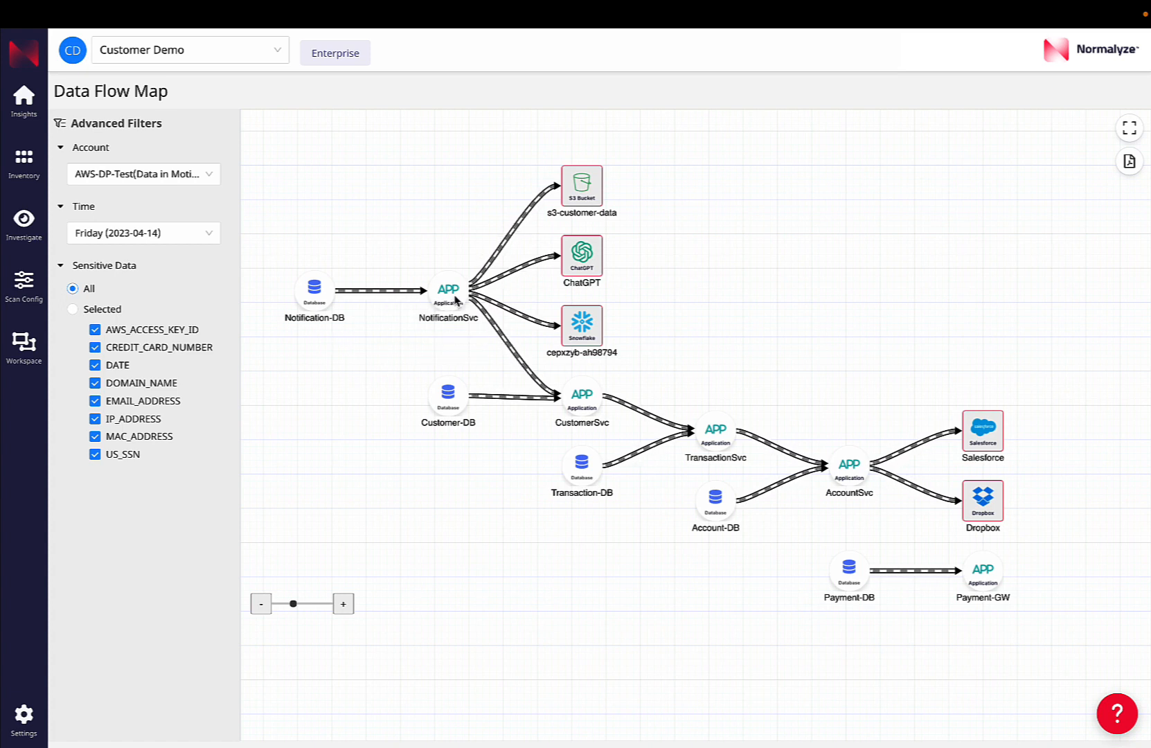
mouse_move(449, 288)
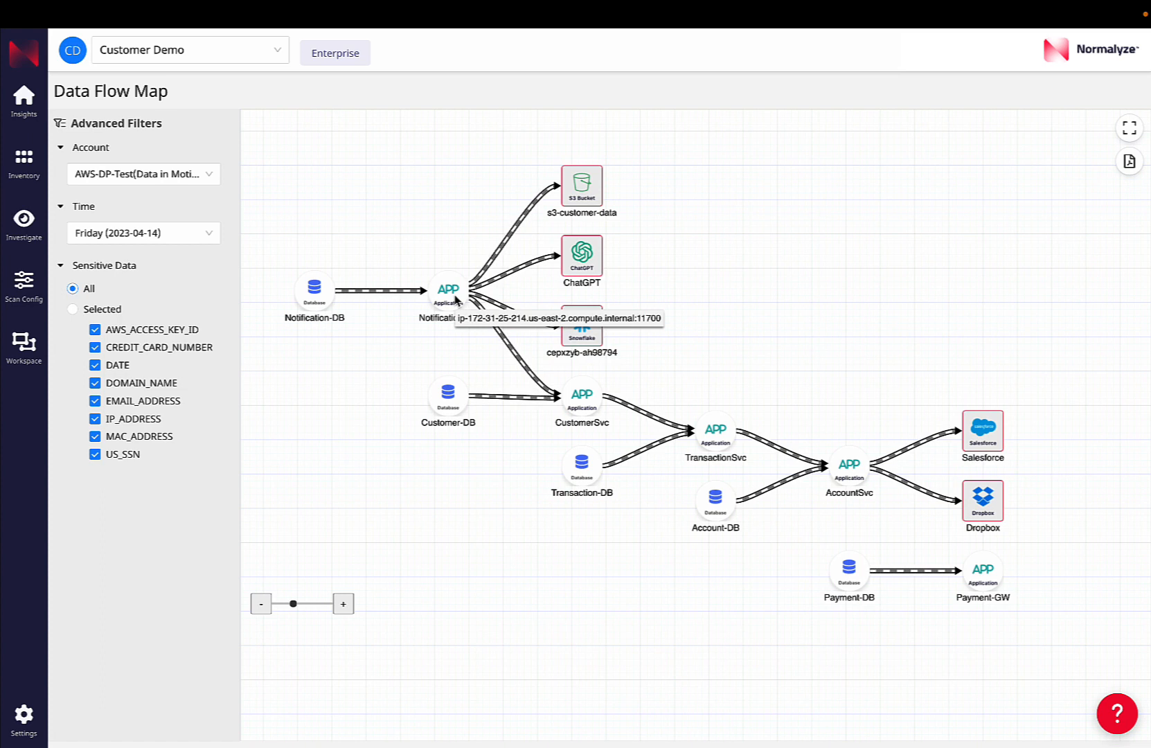
mouse_move(463, 266)
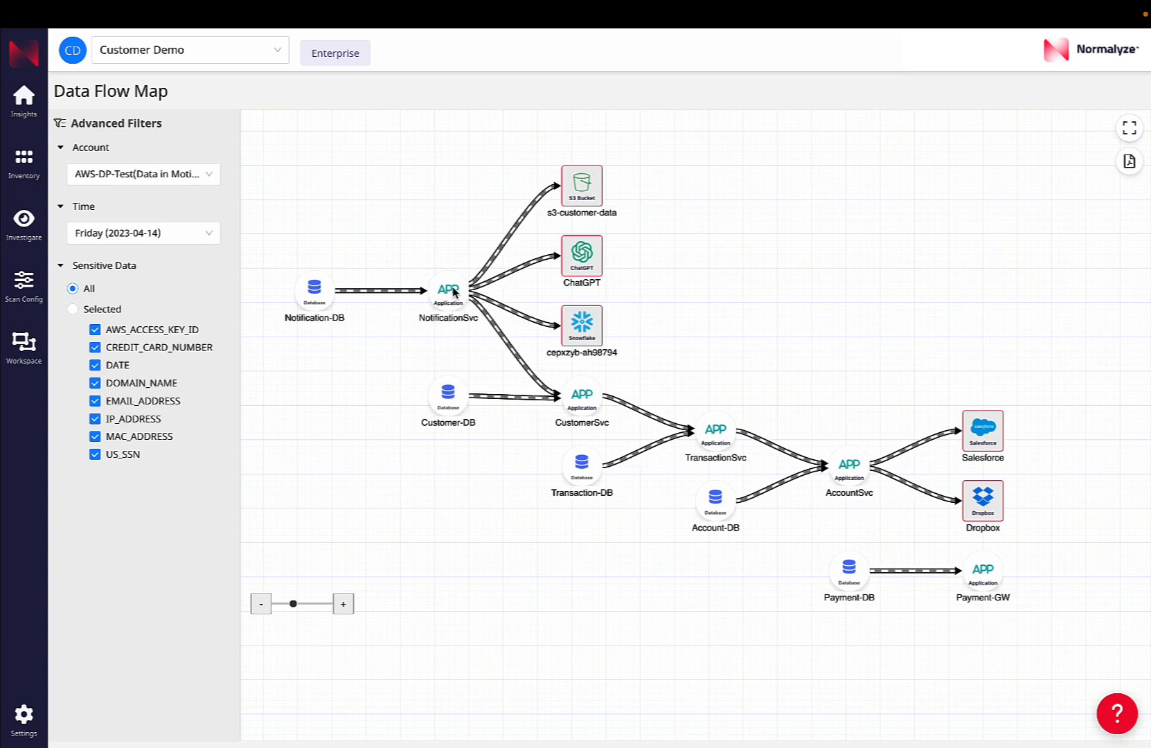
mouse_move(535, 227)
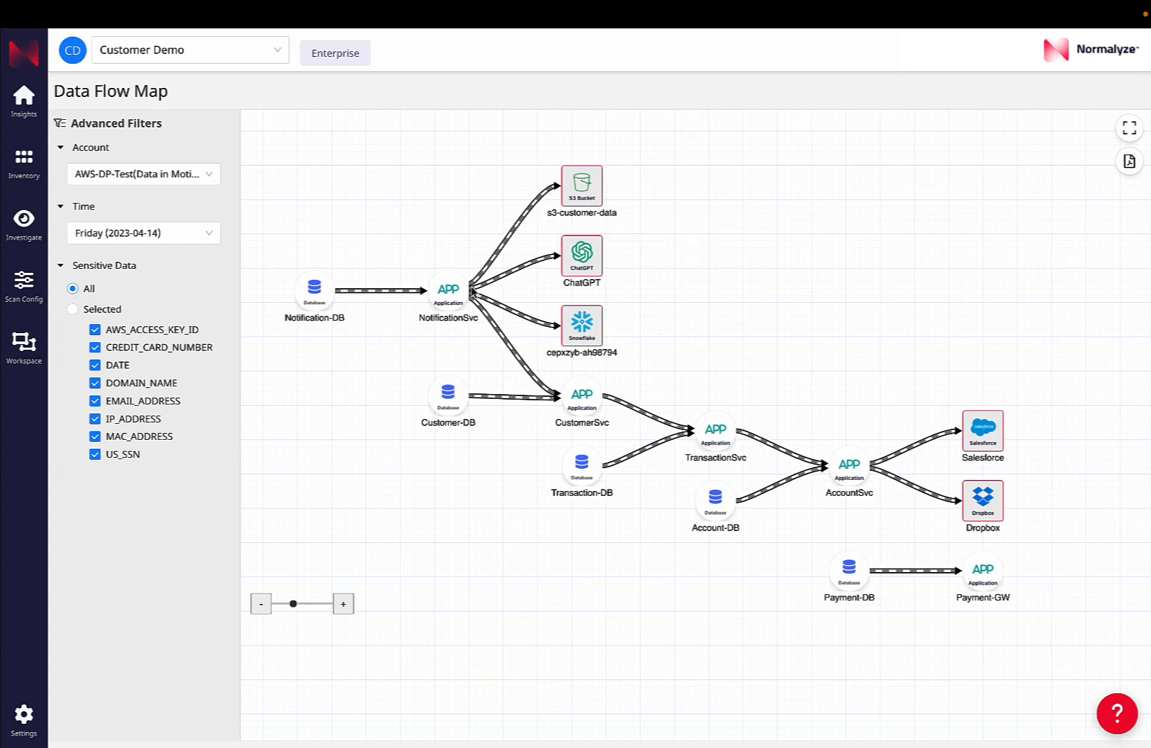
mouse_move(457, 297)
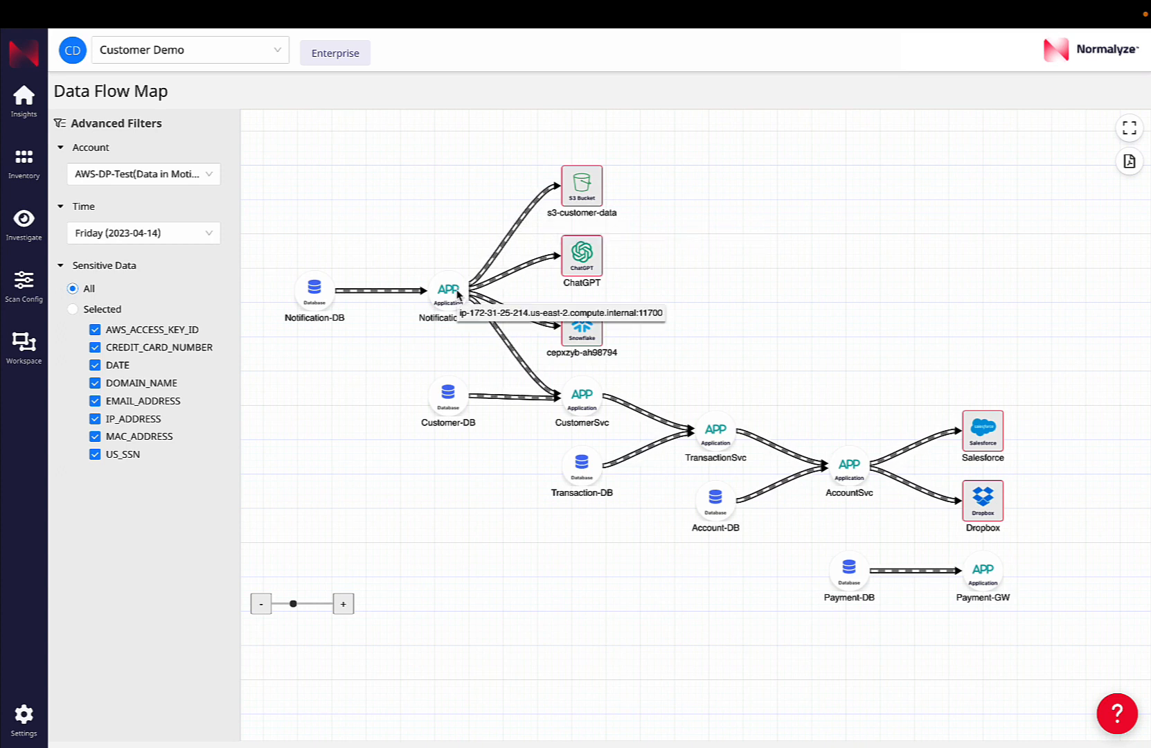
mouse_move(531, 217)
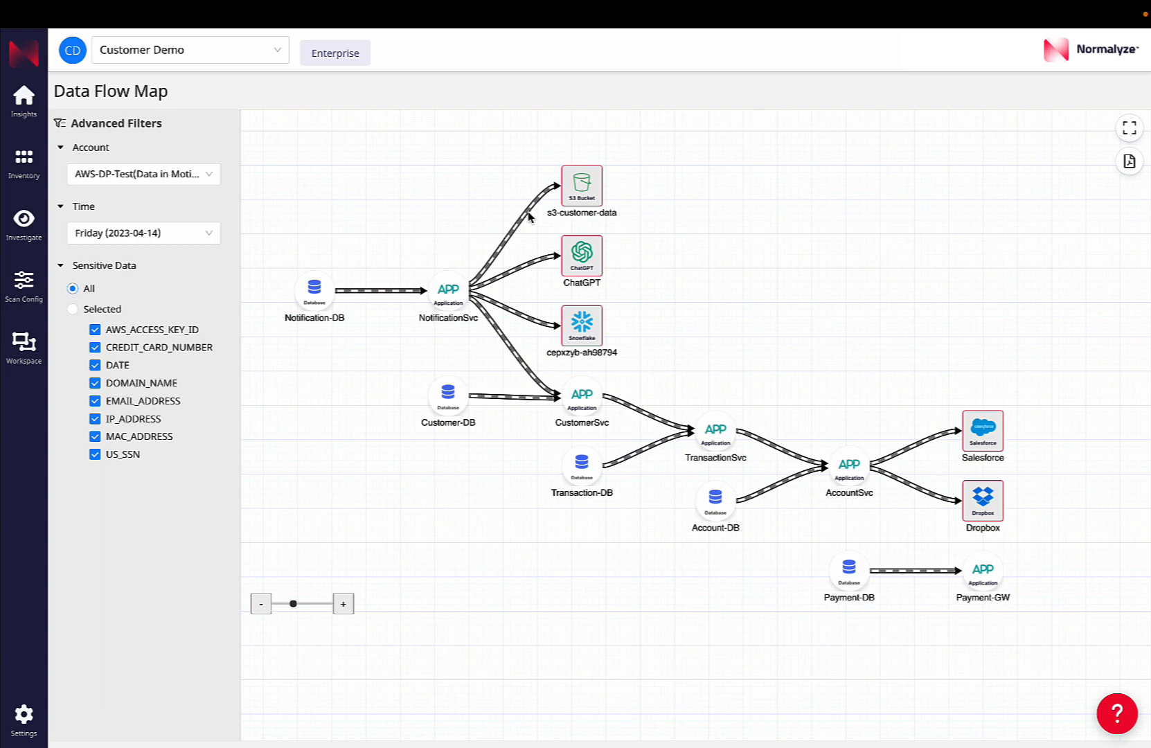
mouse_move(528, 220)
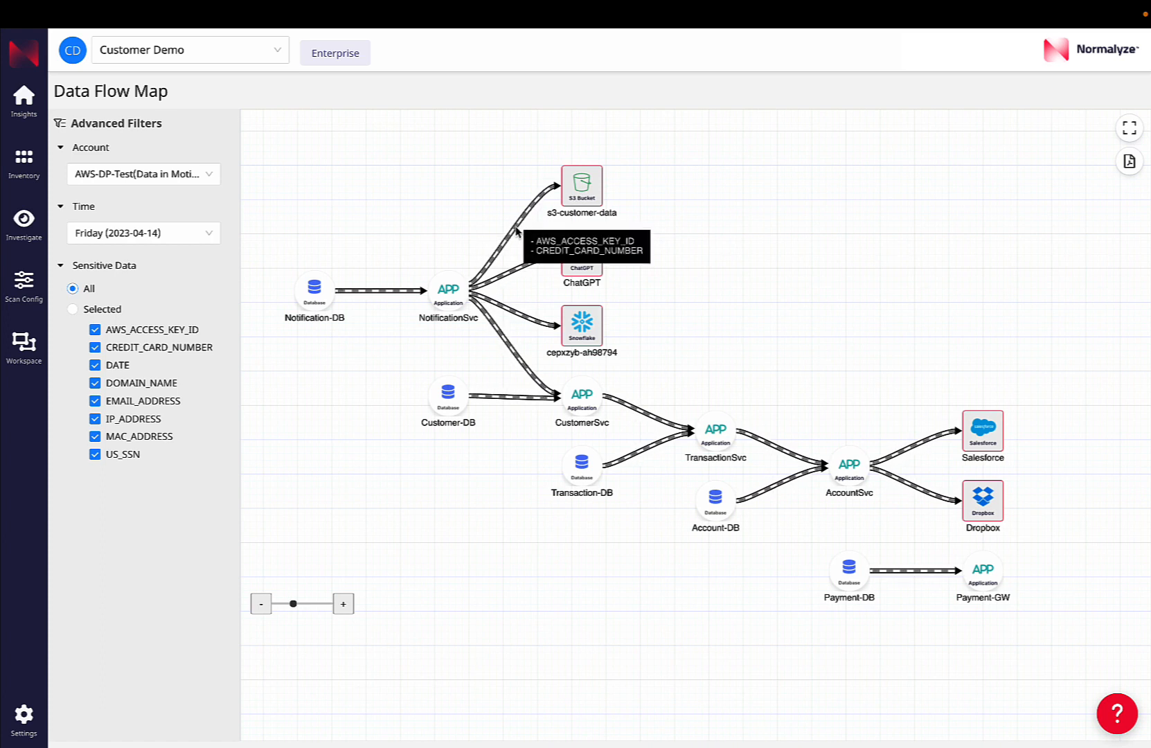
mouse_move(515, 275)
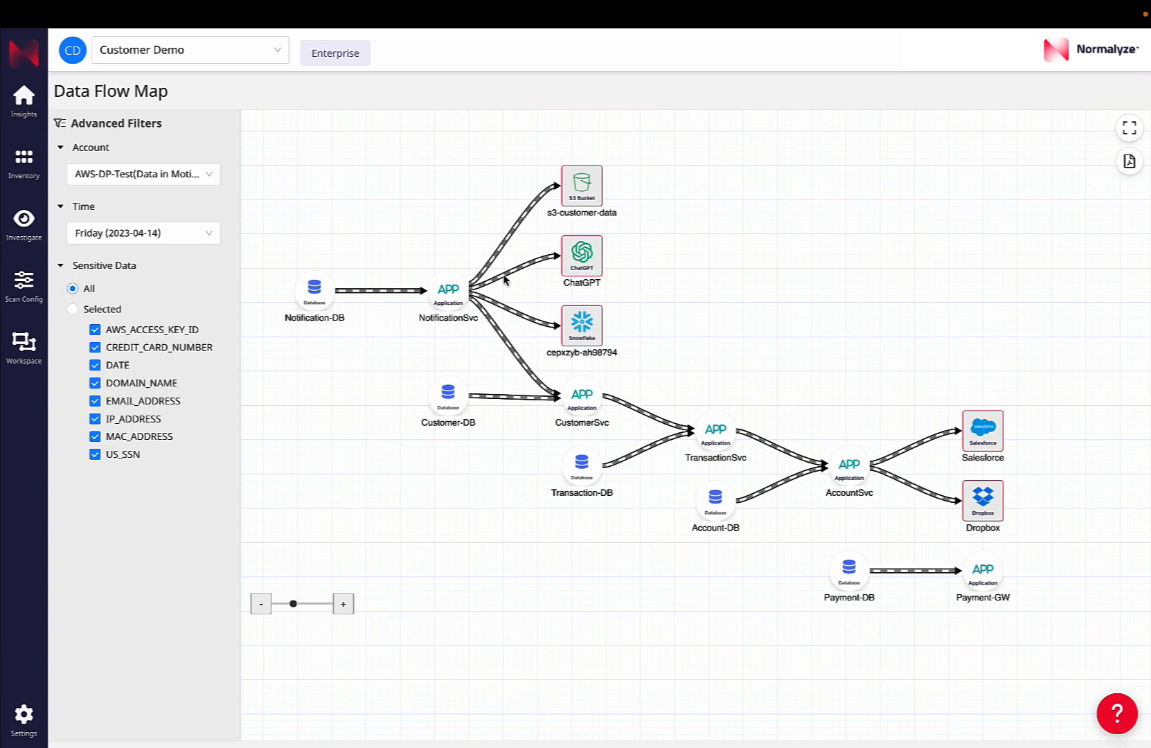
mouse_move(514, 299)
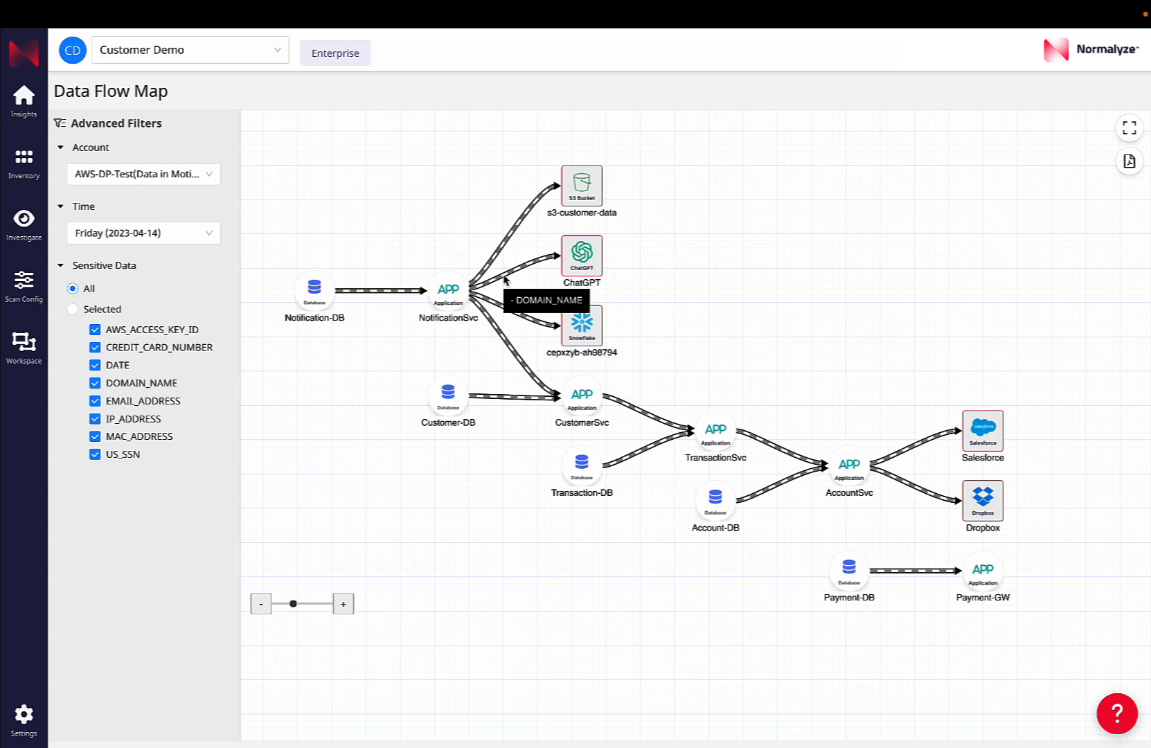
mouse_move(513, 313)
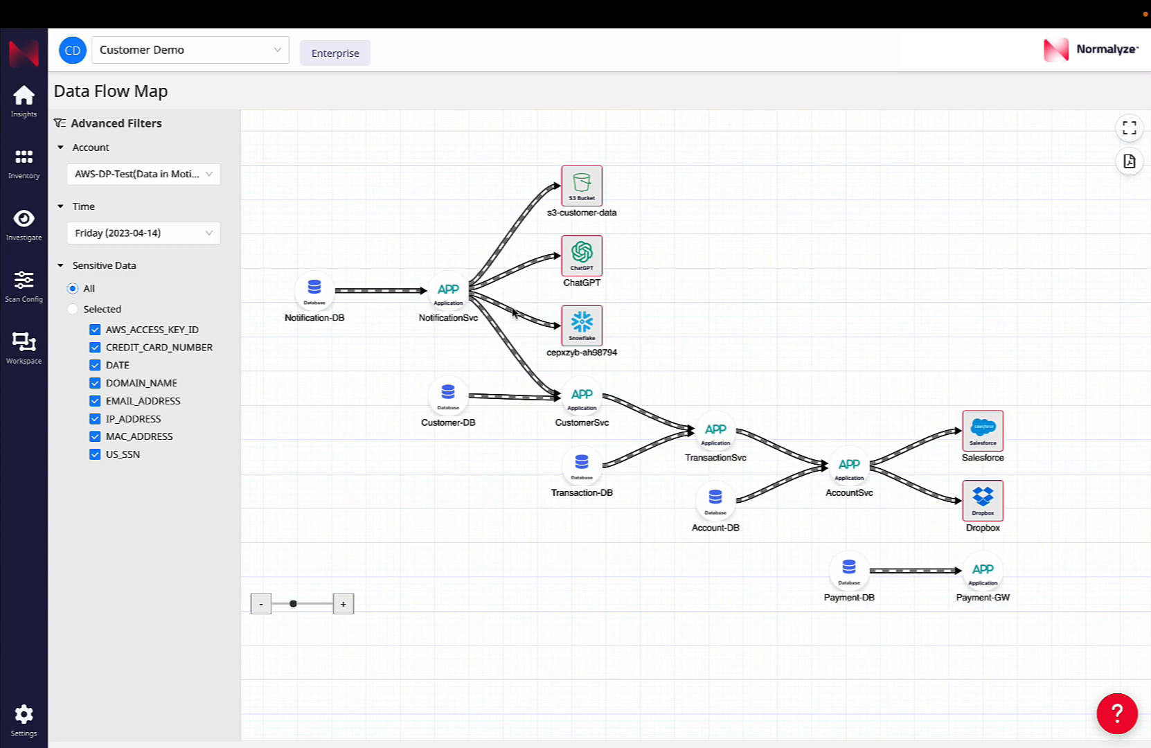
mouse_move(514, 316)
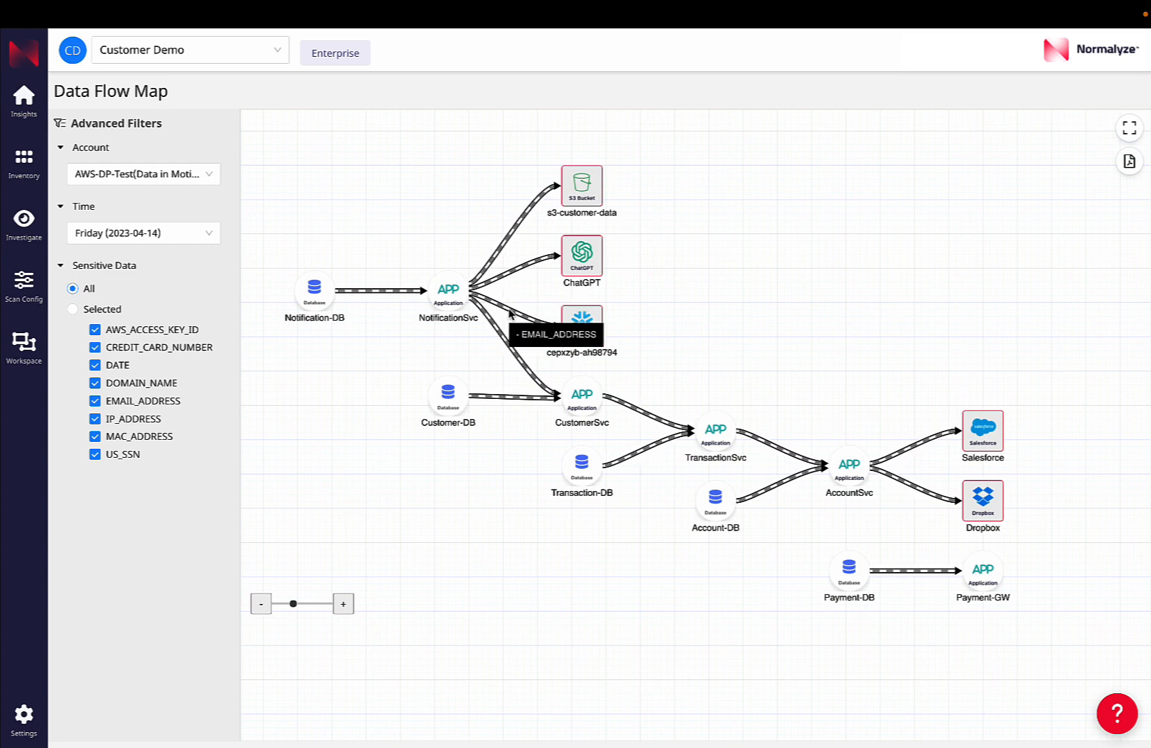
mouse_move(592, 321)
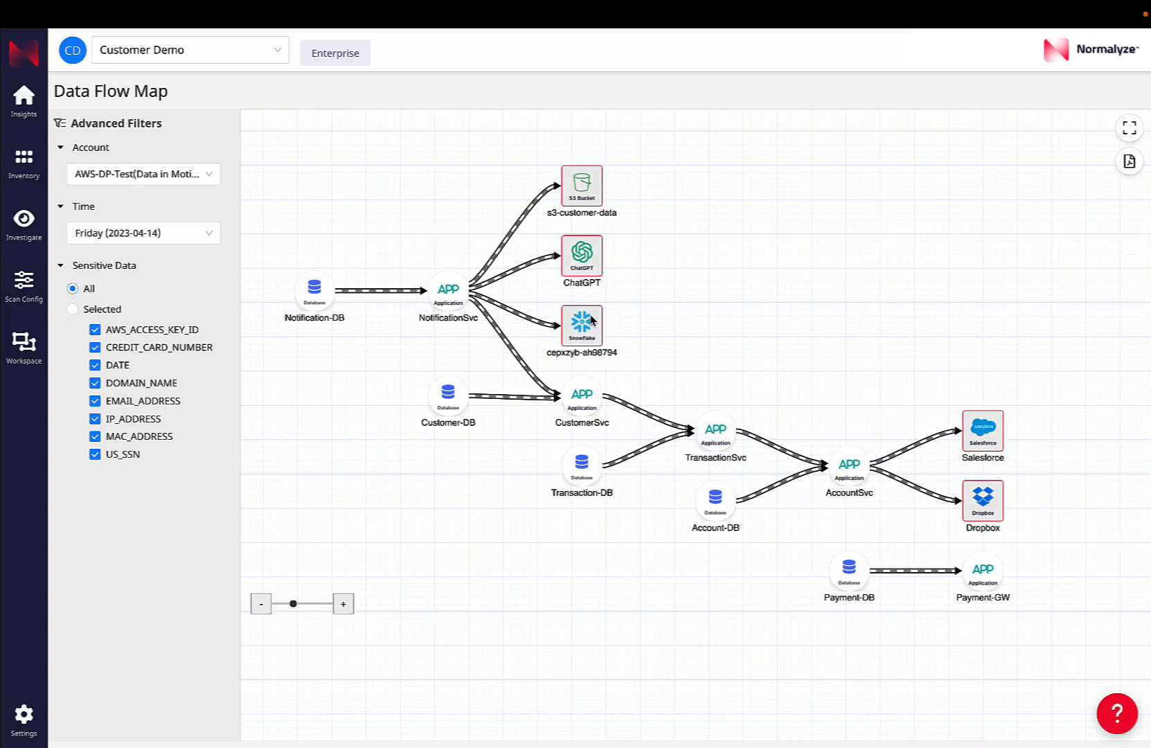
mouse_move(521, 342)
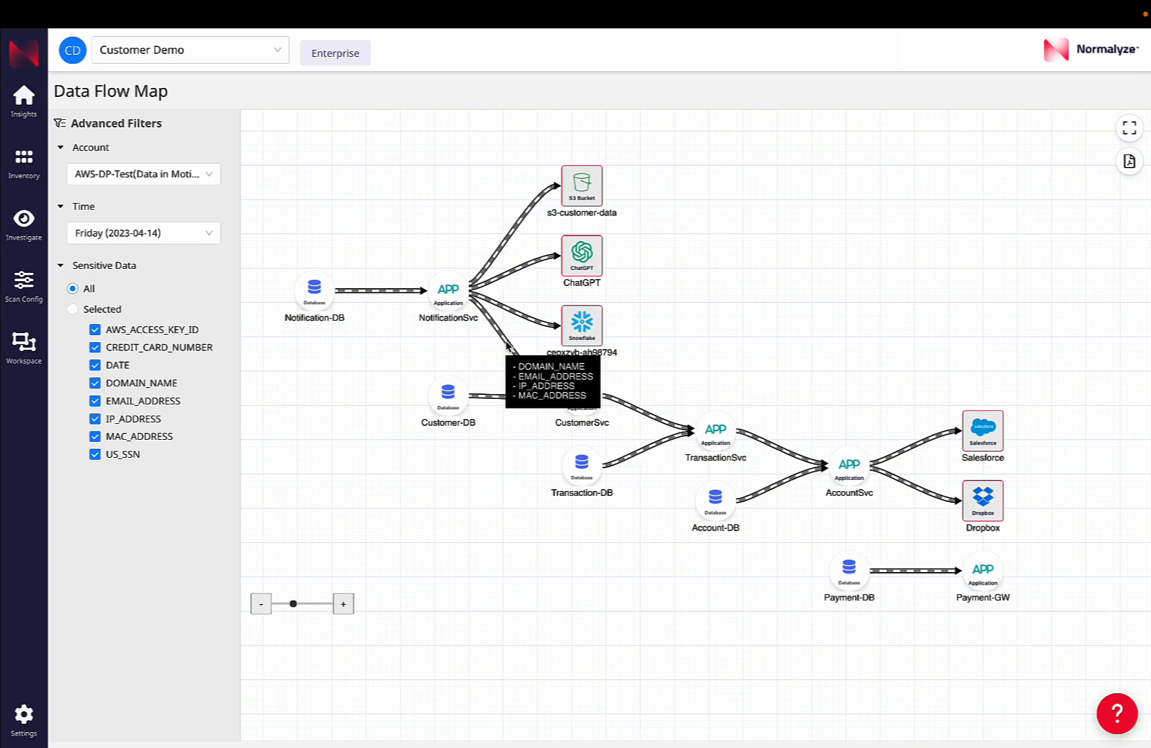
mouse_move(583, 401)
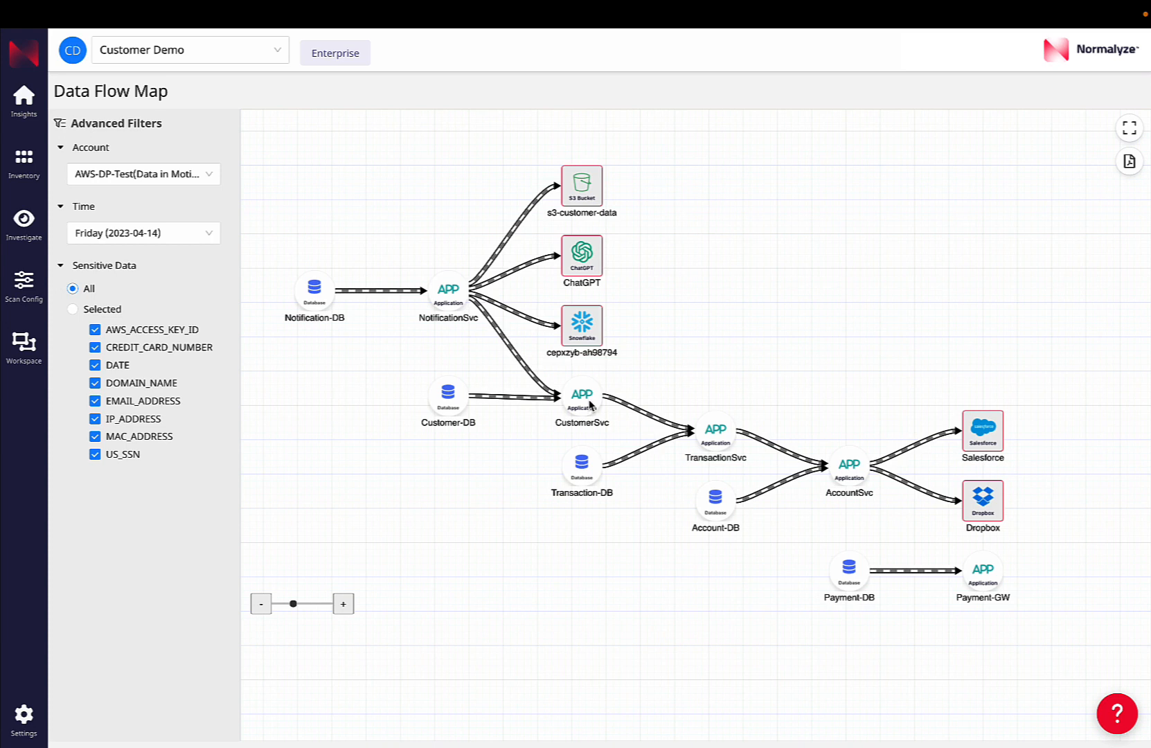
mouse_move(585, 403)
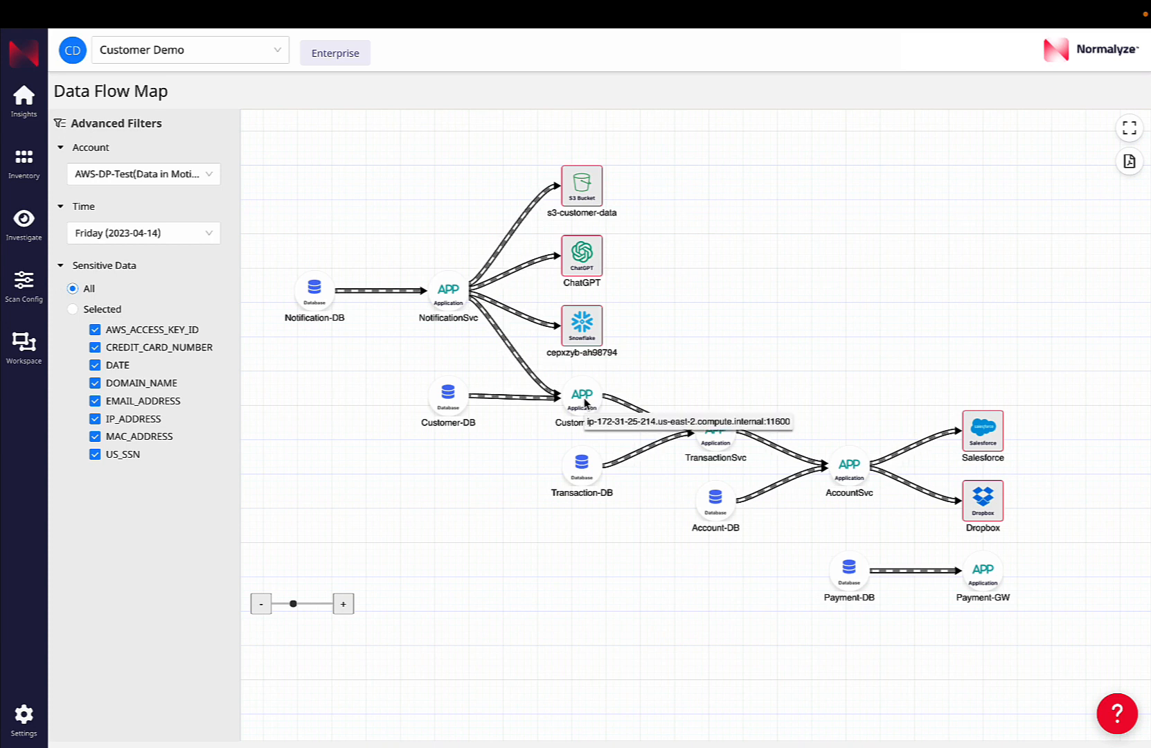
mouse_move(683, 432)
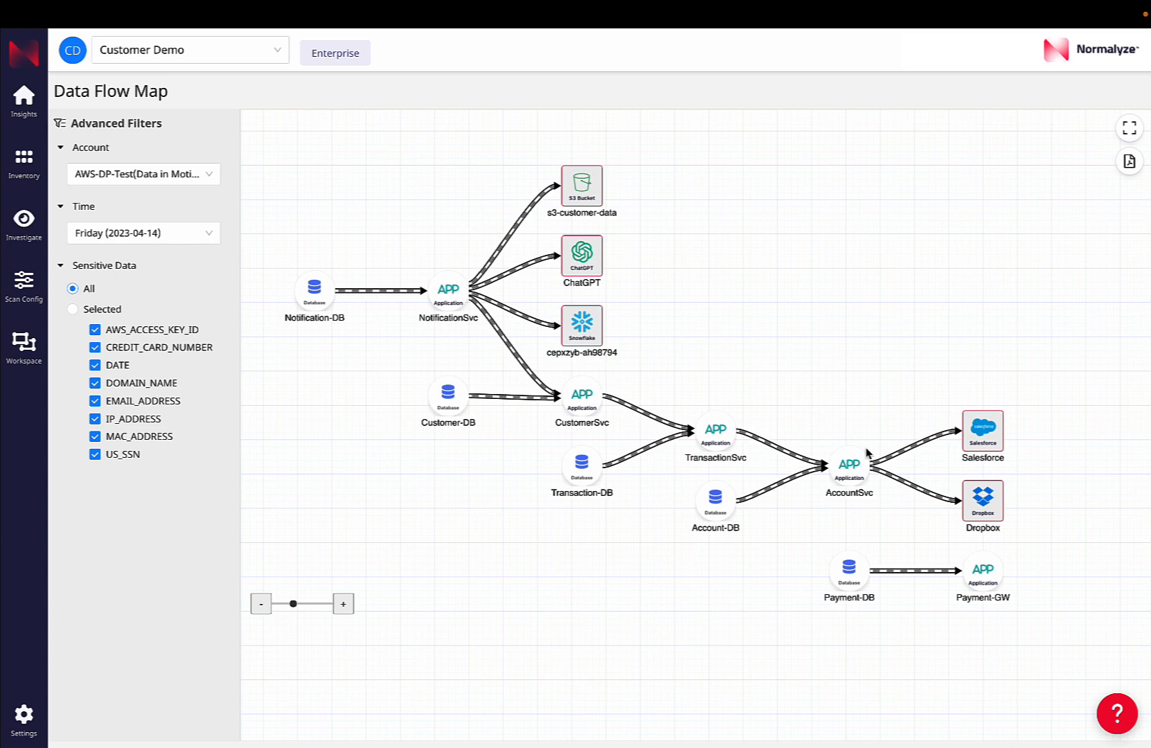
mouse_move(915, 450)
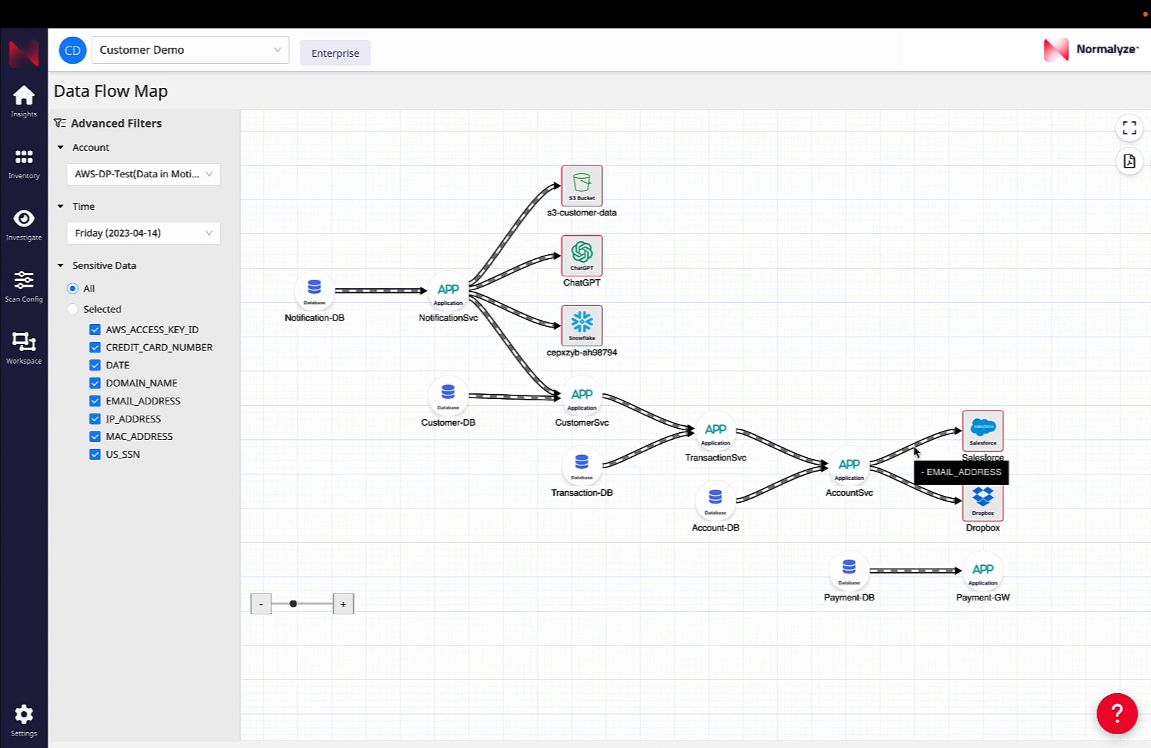
mouse_move(915, 465)
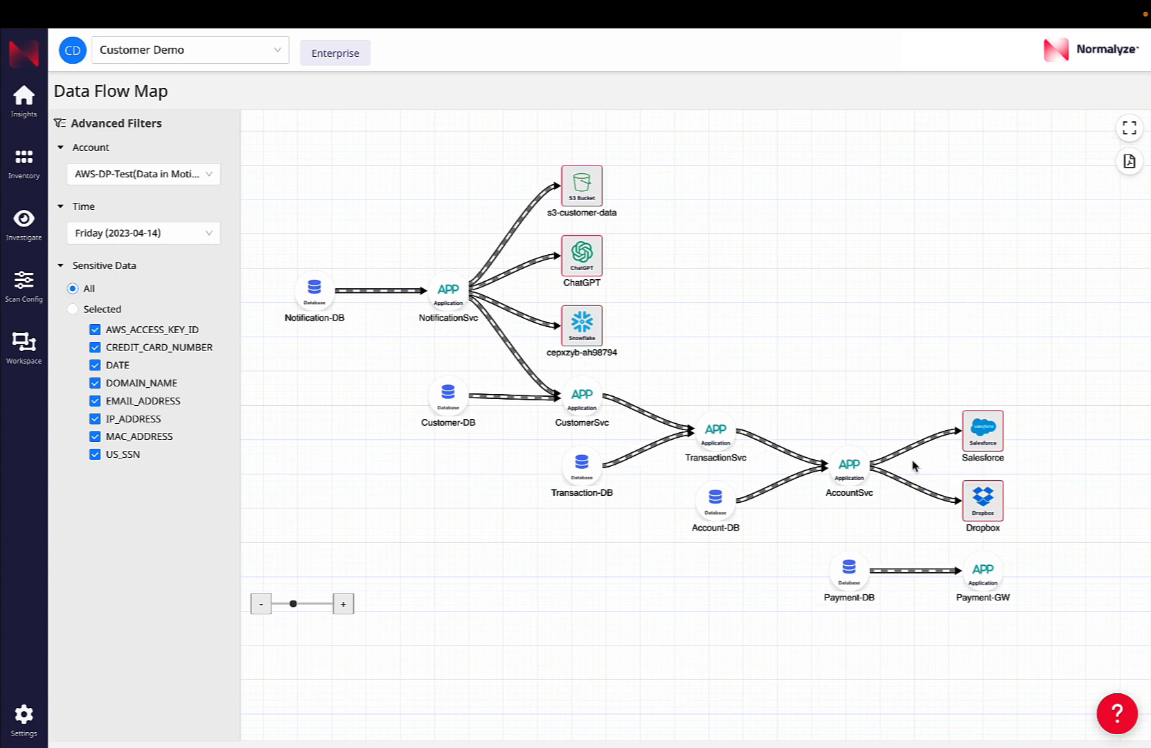
mouse_move(916, 487)
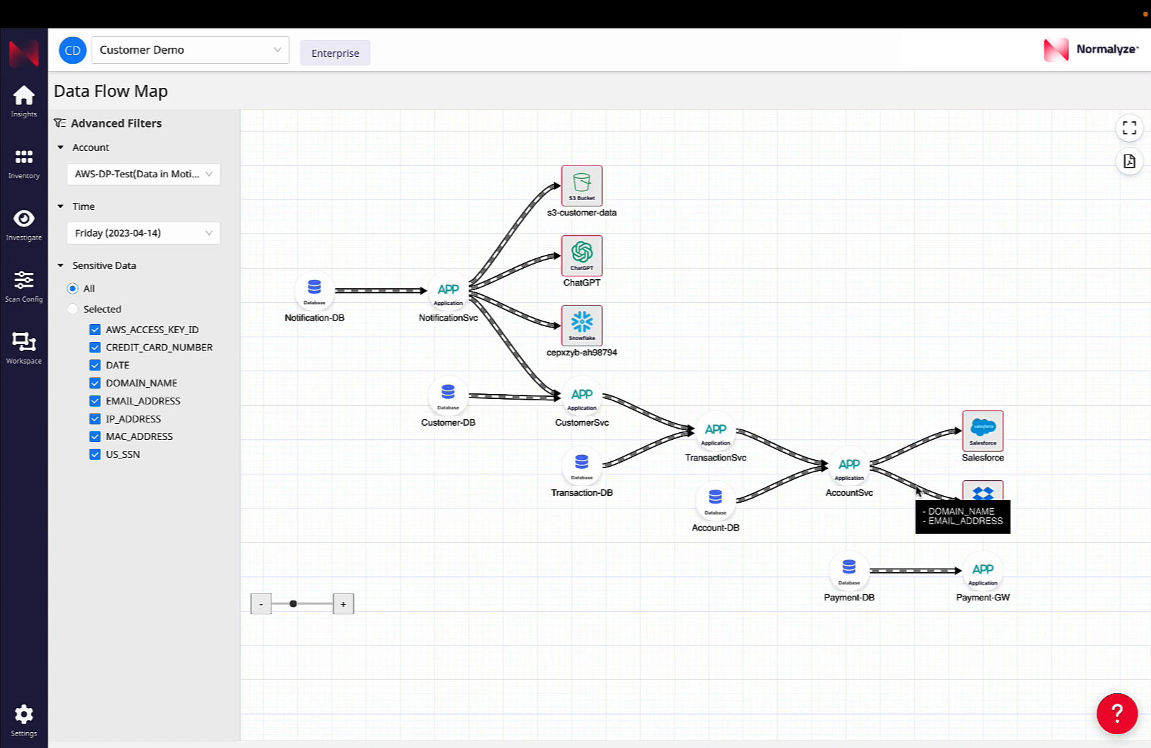
mouse_move(993, 536)
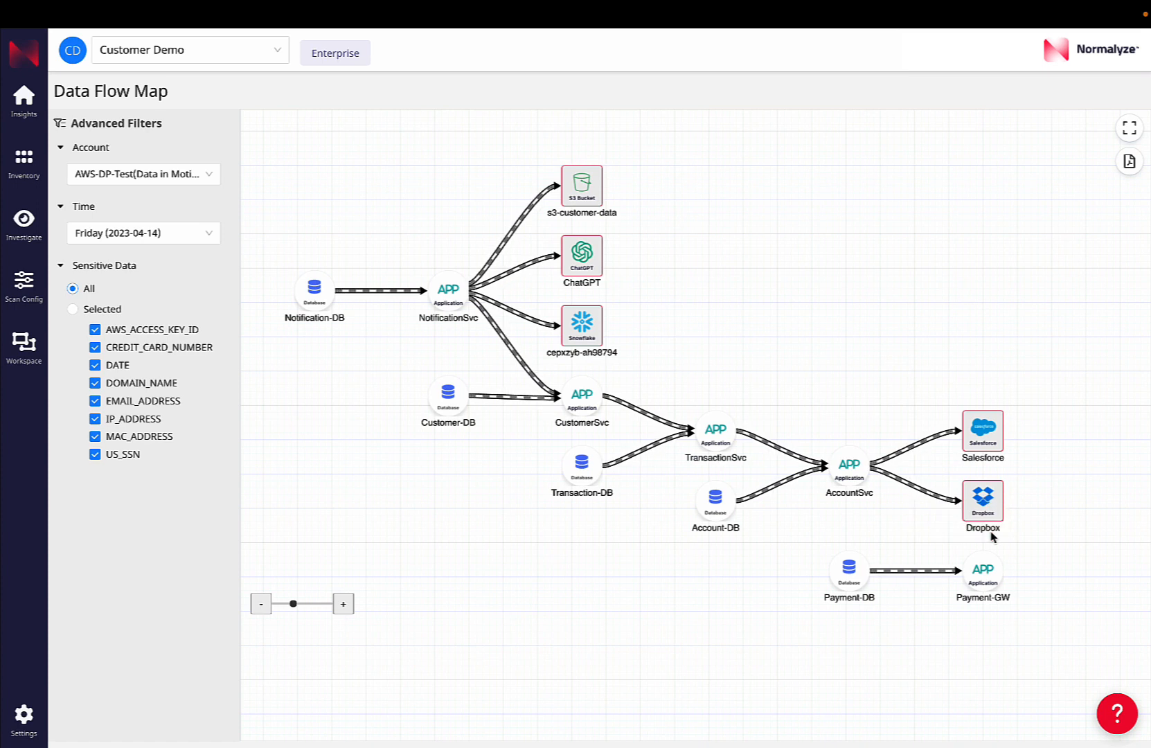
mouse_move(716, 605)
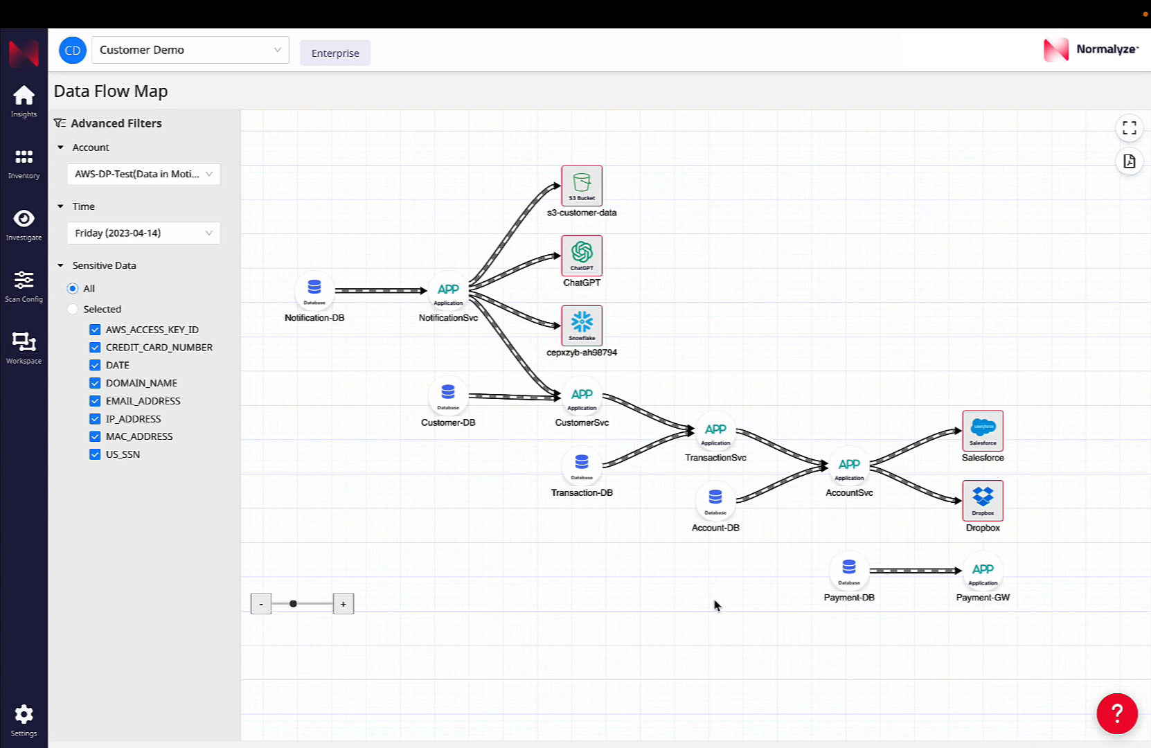
mouse_move(852, 537)
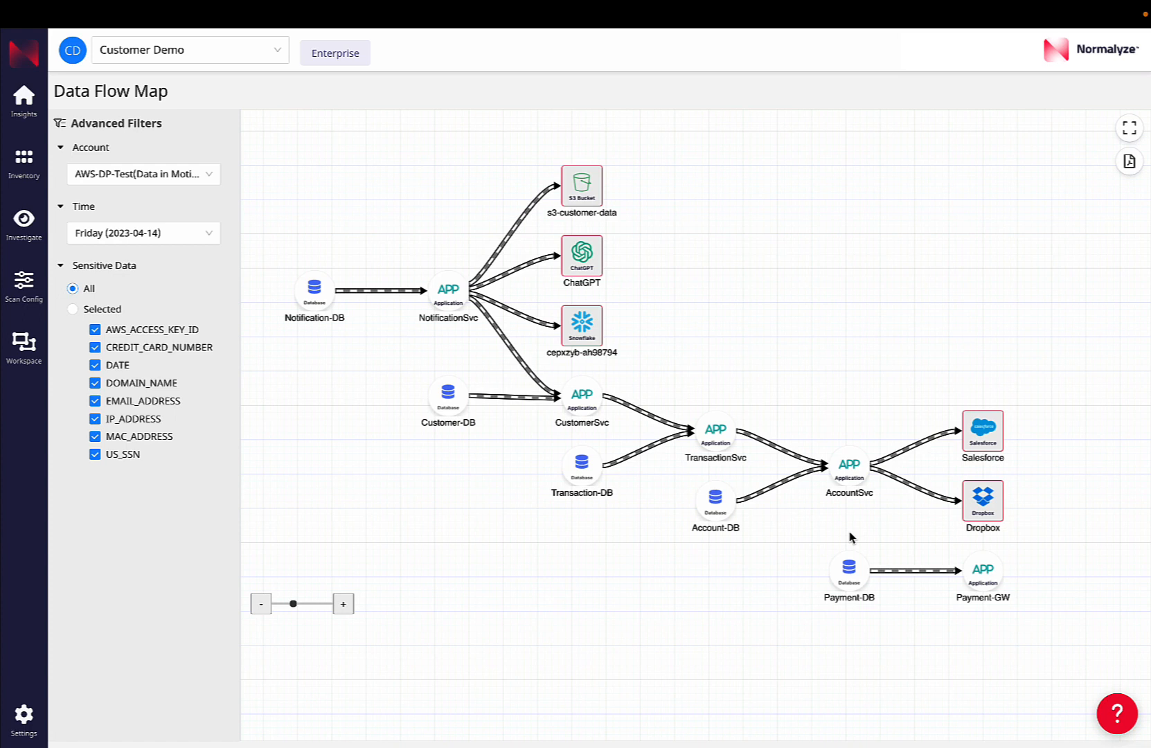
mouse_move(263, 505)
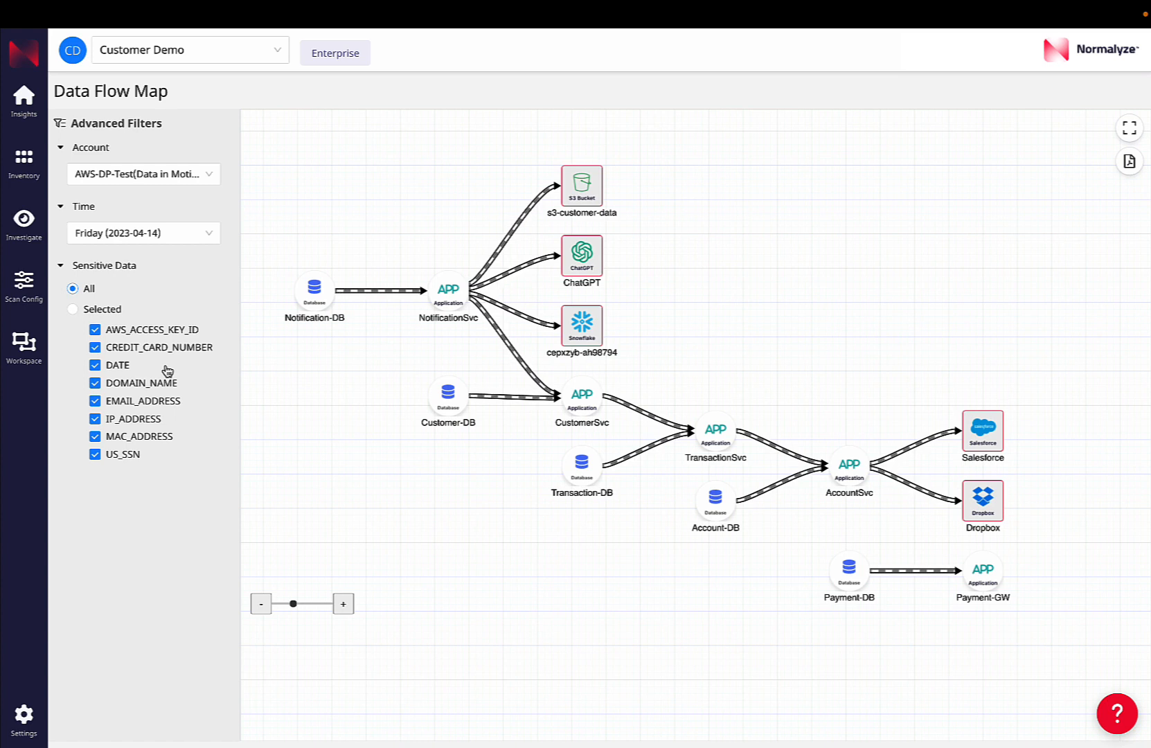
mouse_move(108, 378)
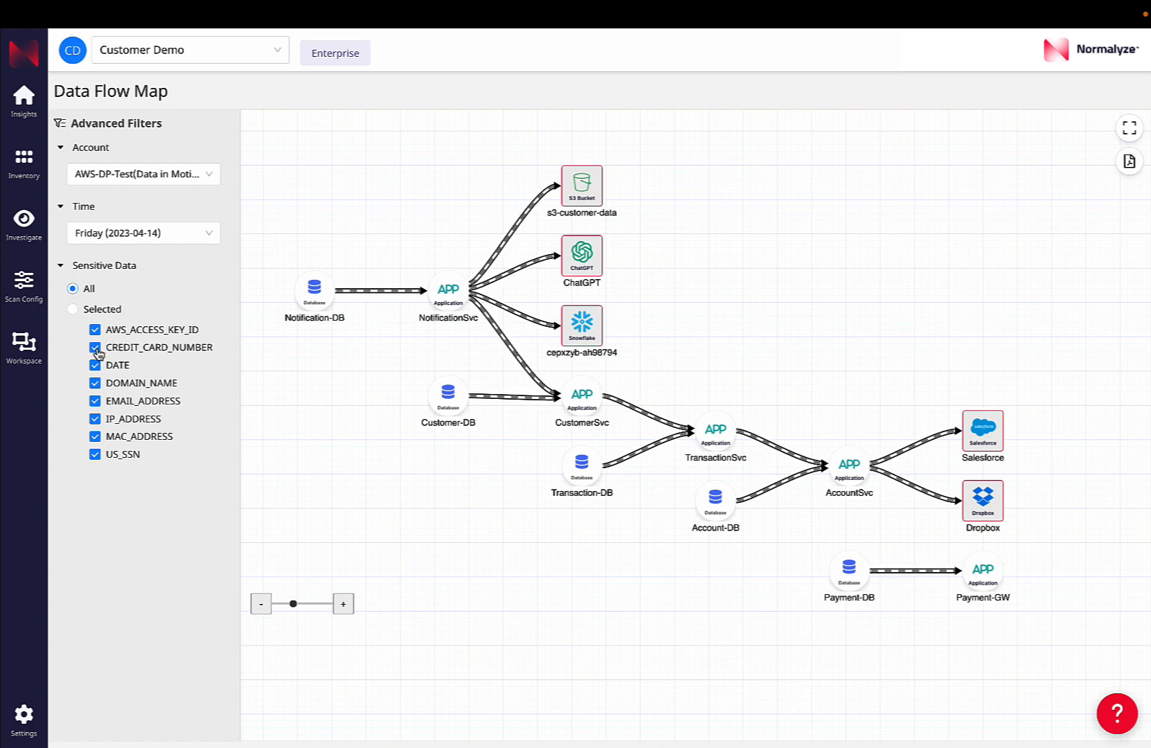
Uncheck CREDIT_CARD_NUMBER, DATE and EMAIL_ADDRESS so only US_SSN flows remain
left_click(72, 308)
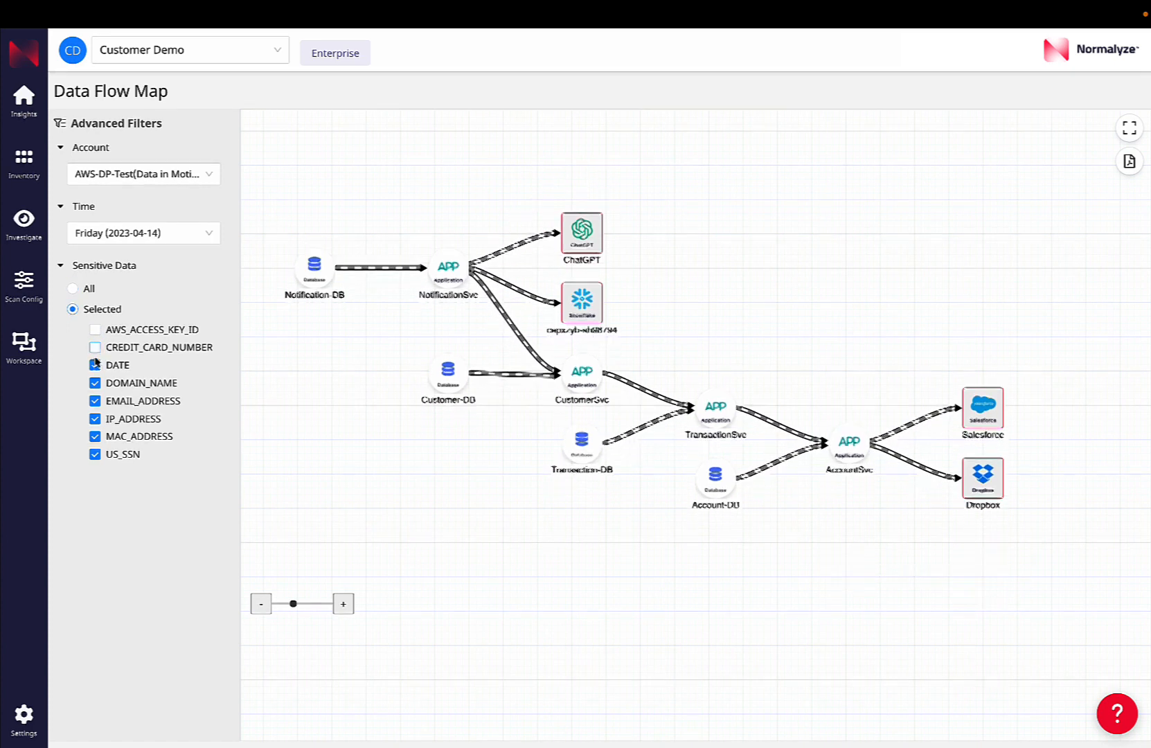
left_click(94, 364)
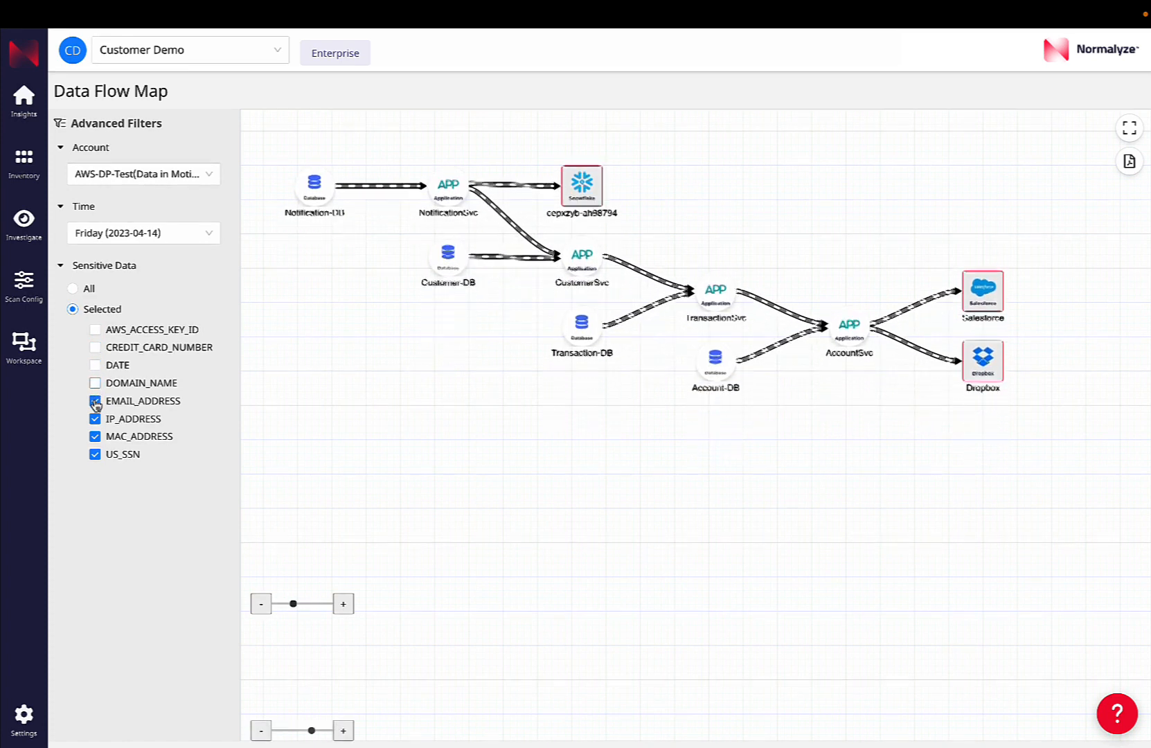
left_click(94, 436)
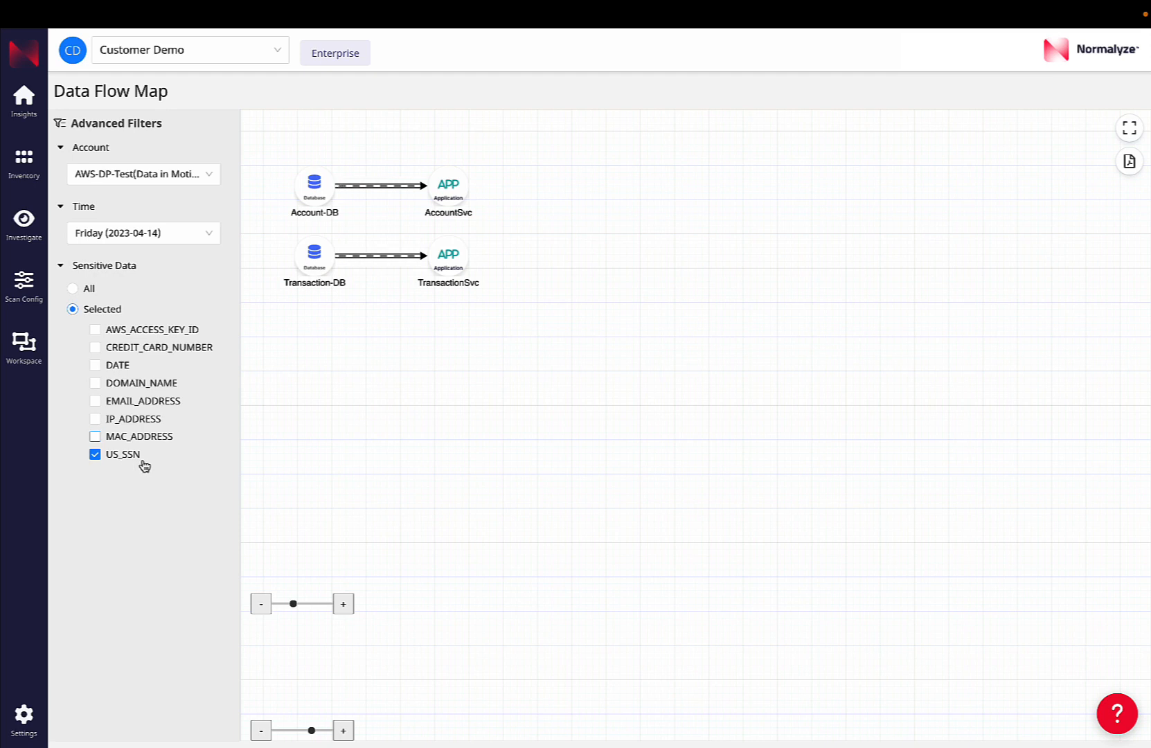
mouse_move(172, 468)
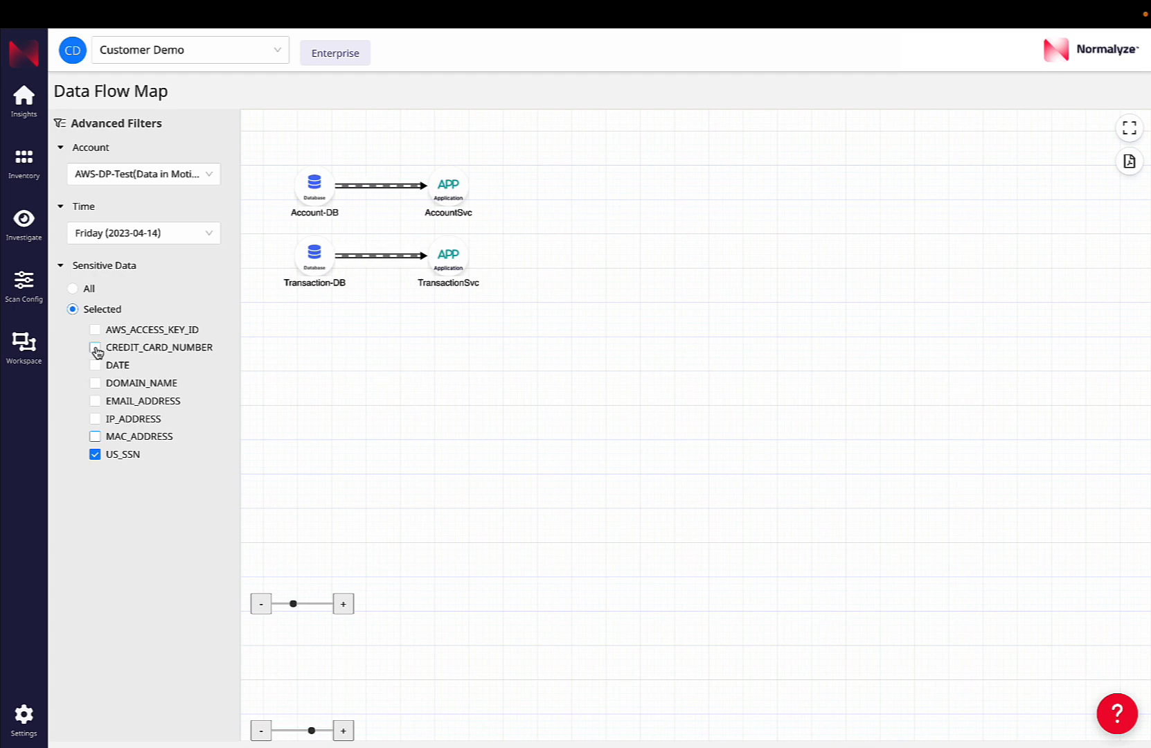
Re-check CREDIT_CARD_NUMBER, AWS_ACCESS_KEY_ID, DATE and EMAIL_ADDRESS to restore all flows
left_click(95, 347)
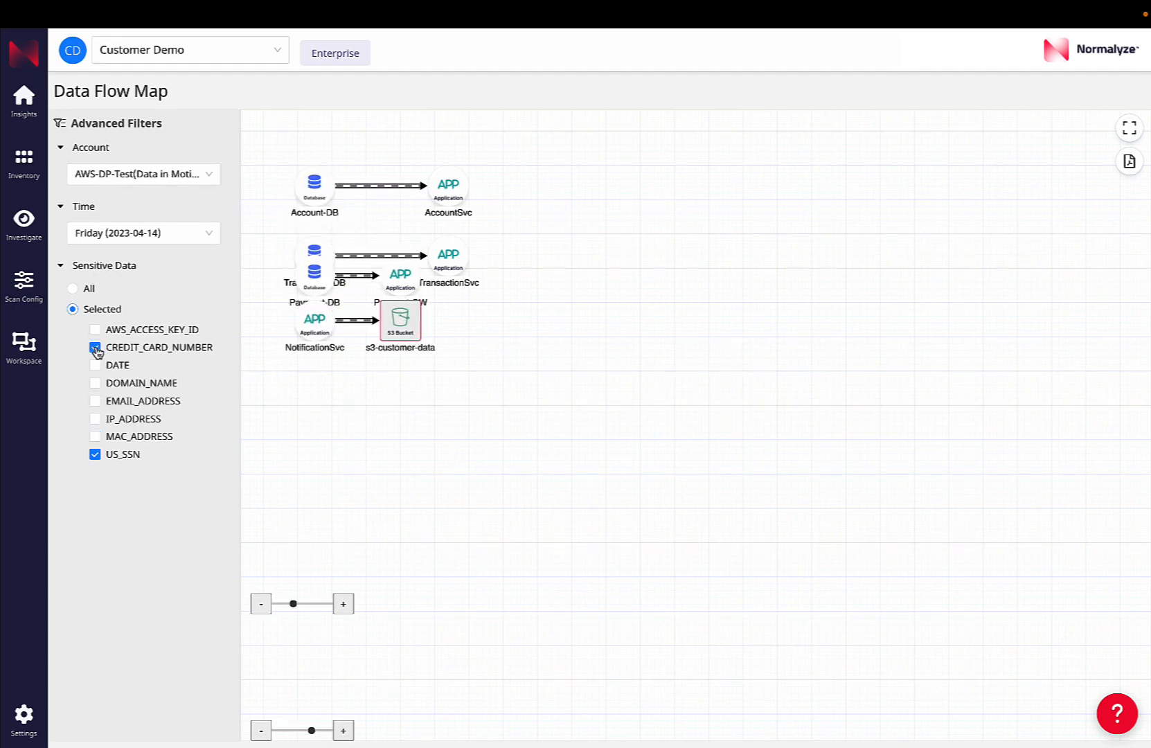
left_click(94, 347)
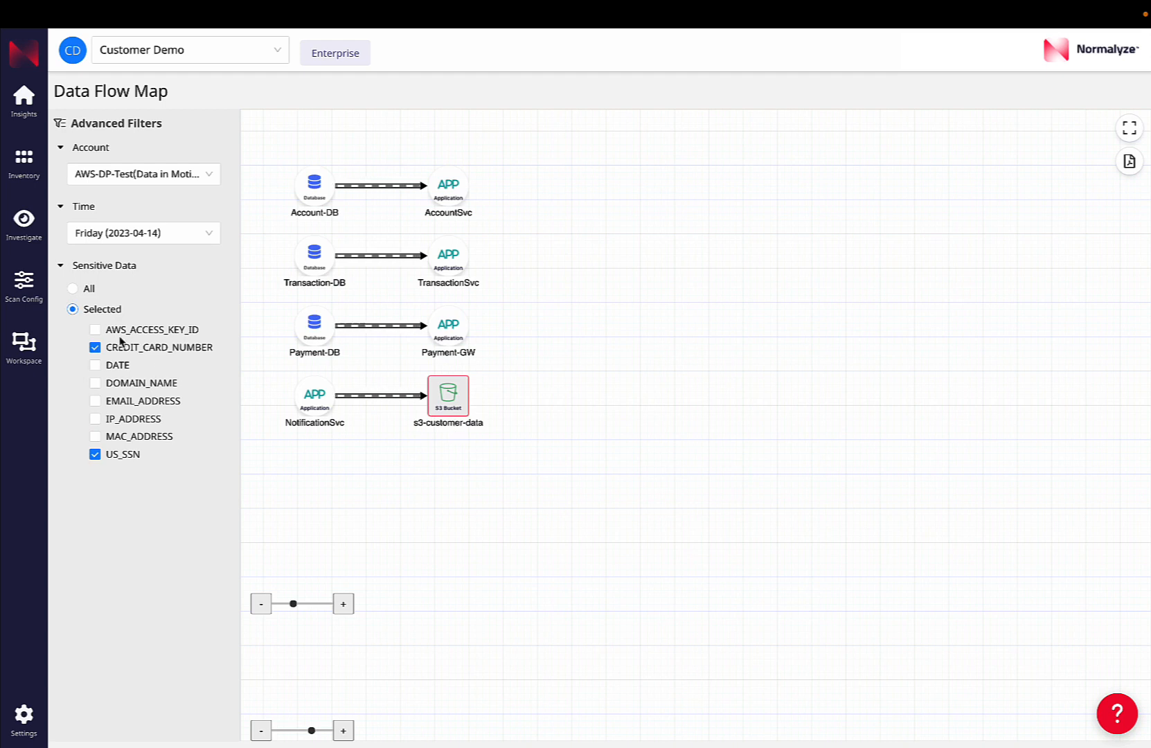
left_click(95, 330)
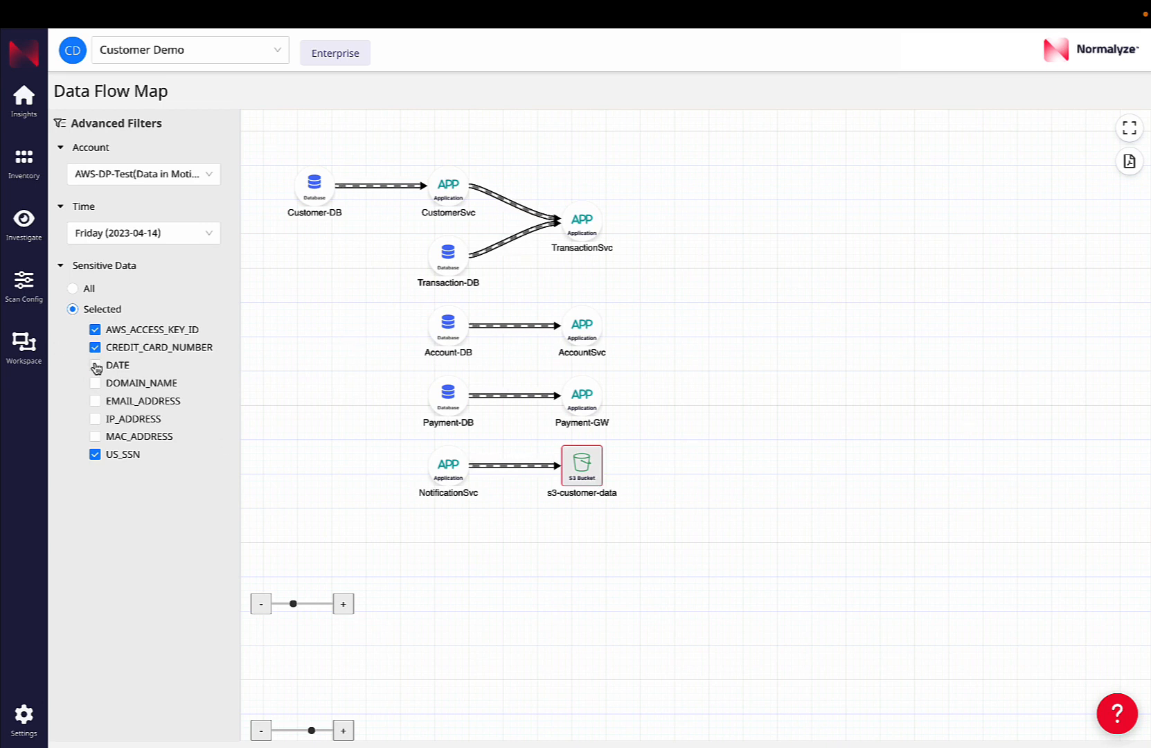
left_click(94, 364)
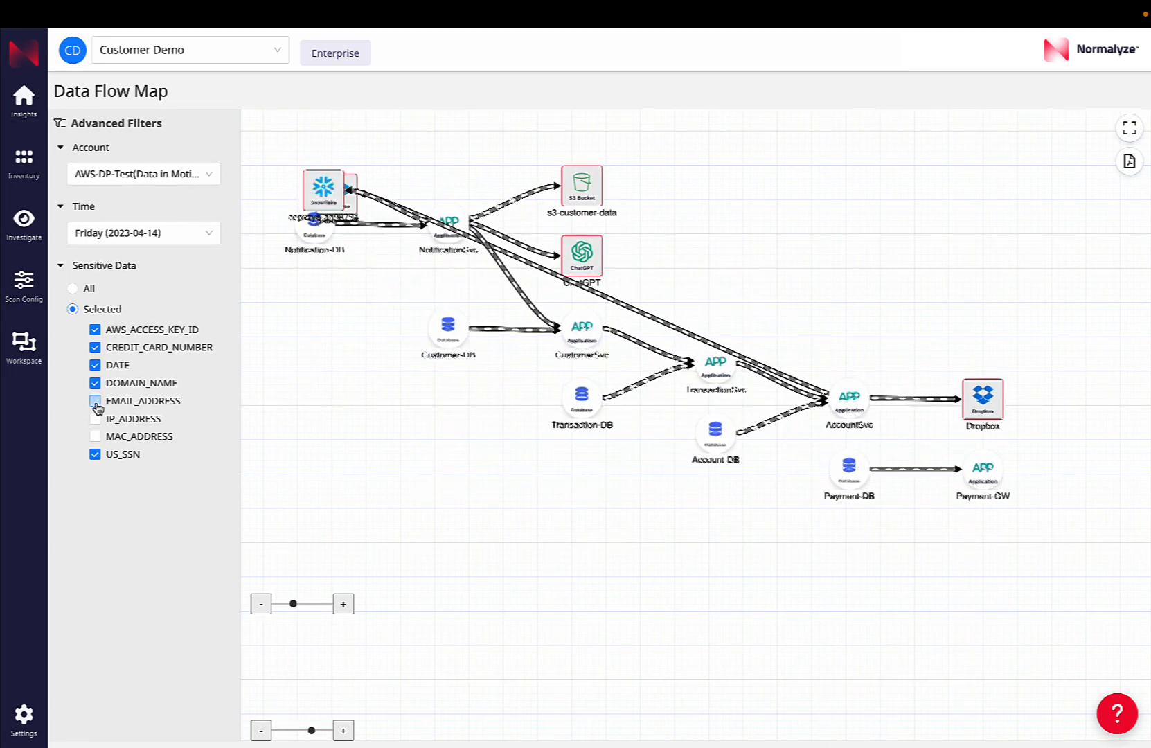
left_click(72, 288)
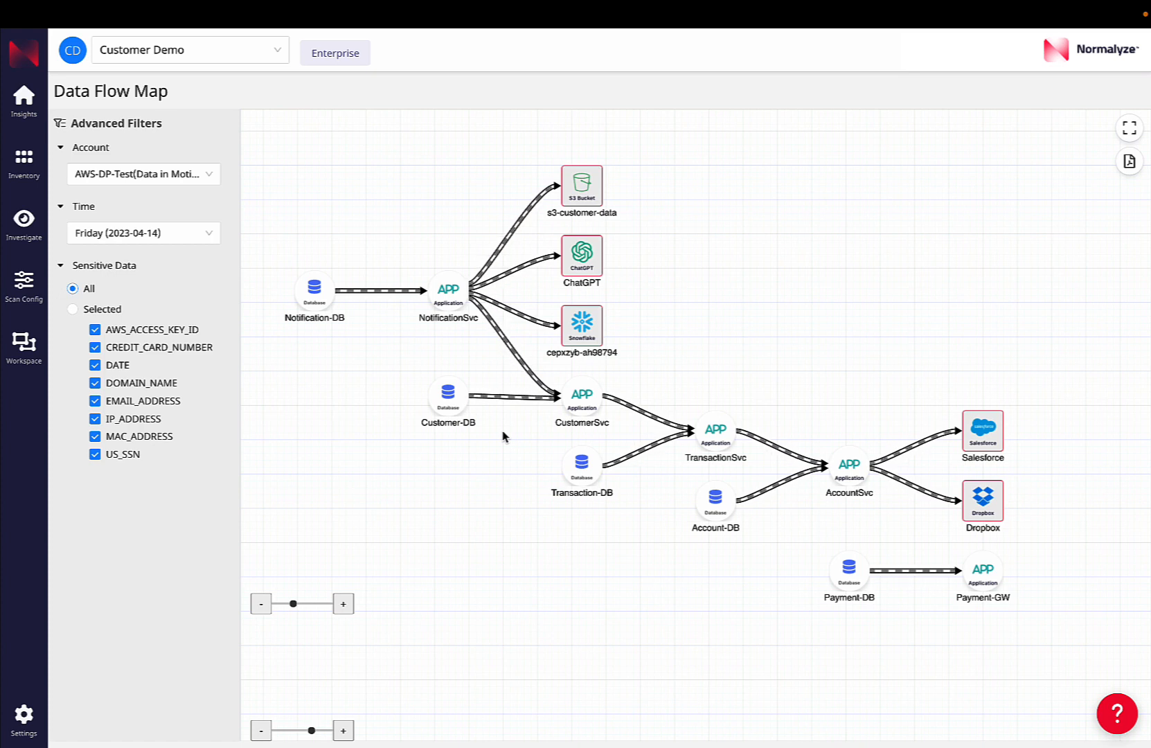
mouse_move(754, 355)
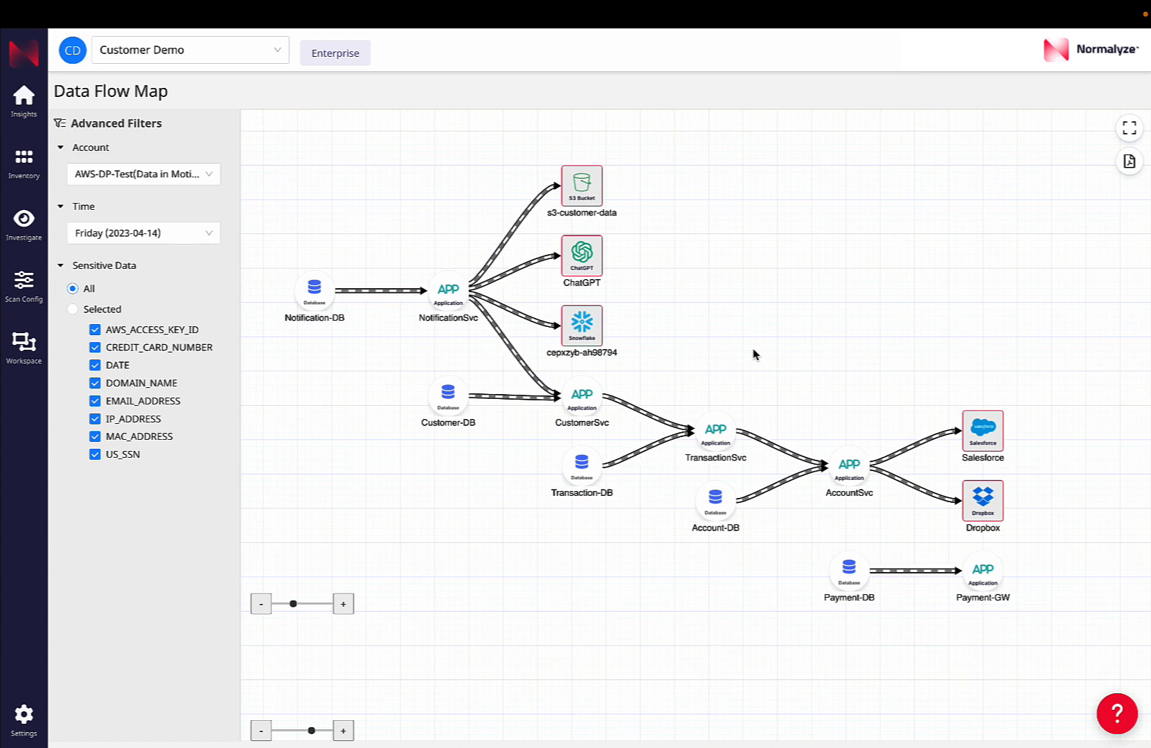
mouse_move(670, 364)
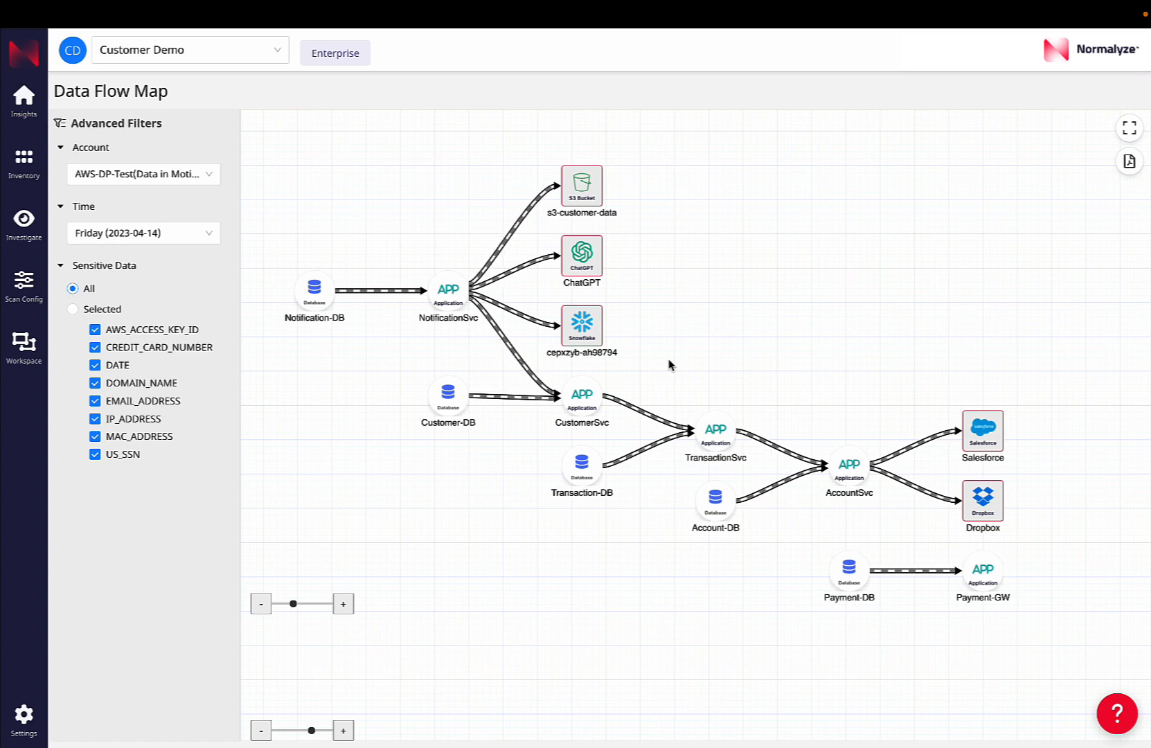